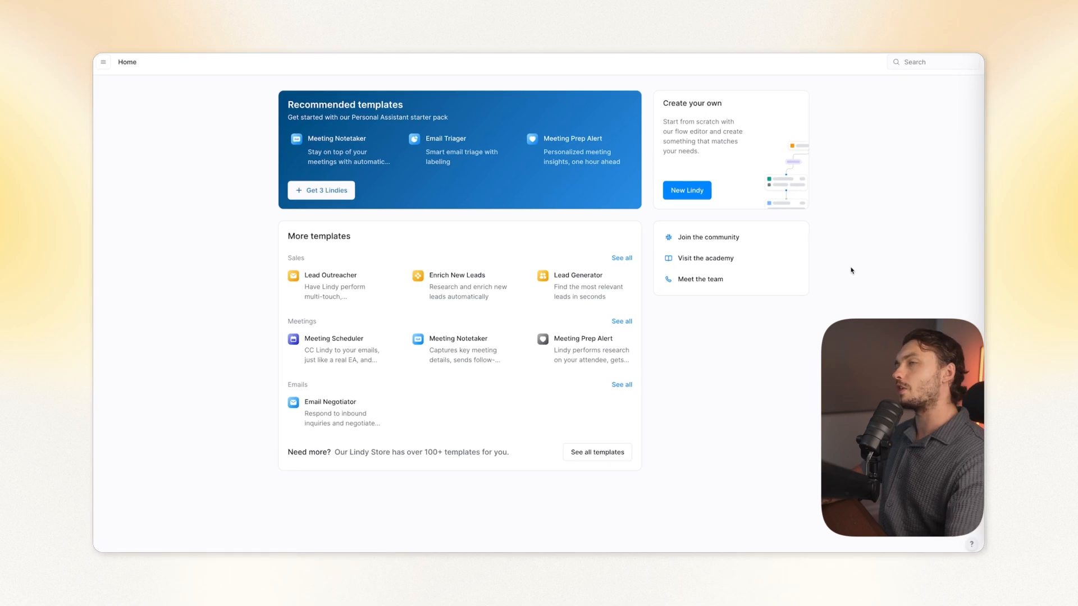
Find the AI Sales Development Representative template via a 'sales' search and open it
{"action": "type", "text": "sales"}
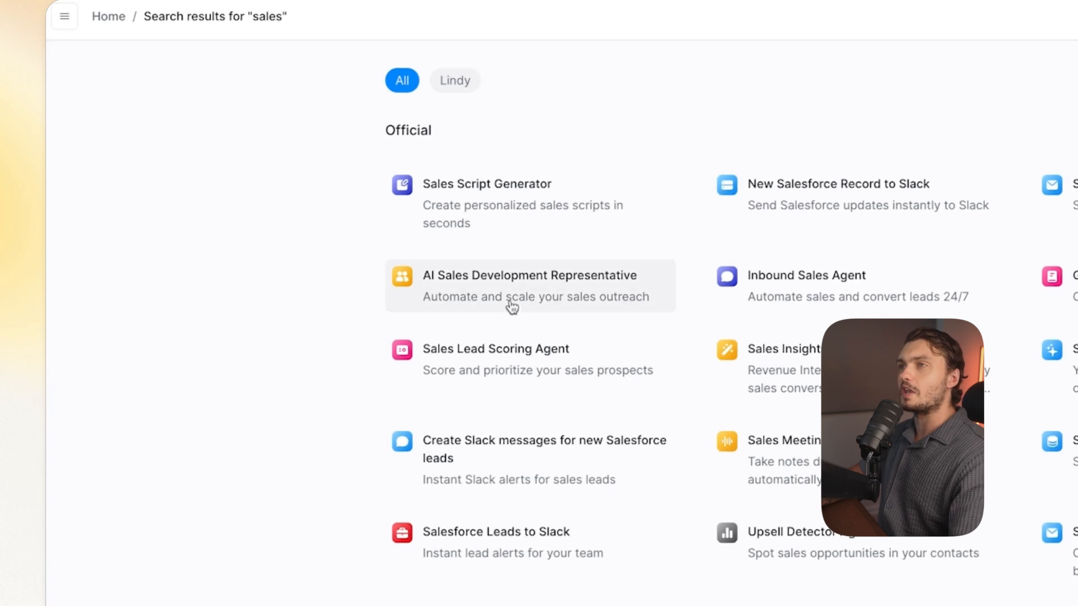
{"action": "mouse_move", "coordinate": [557, 292]}
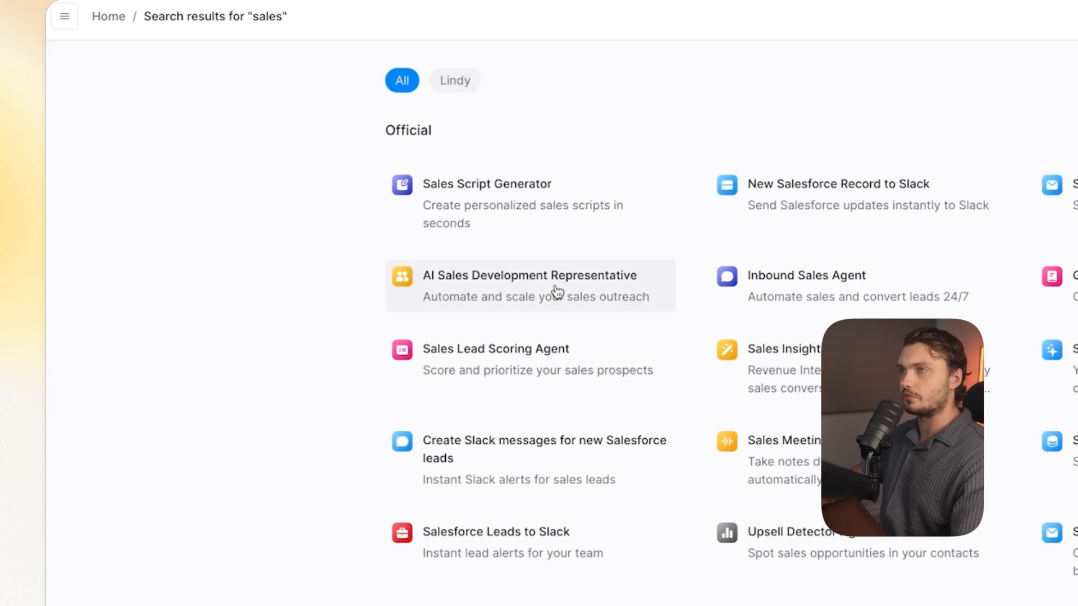
{"action": "left_click", "coordinate": [528, 285]}
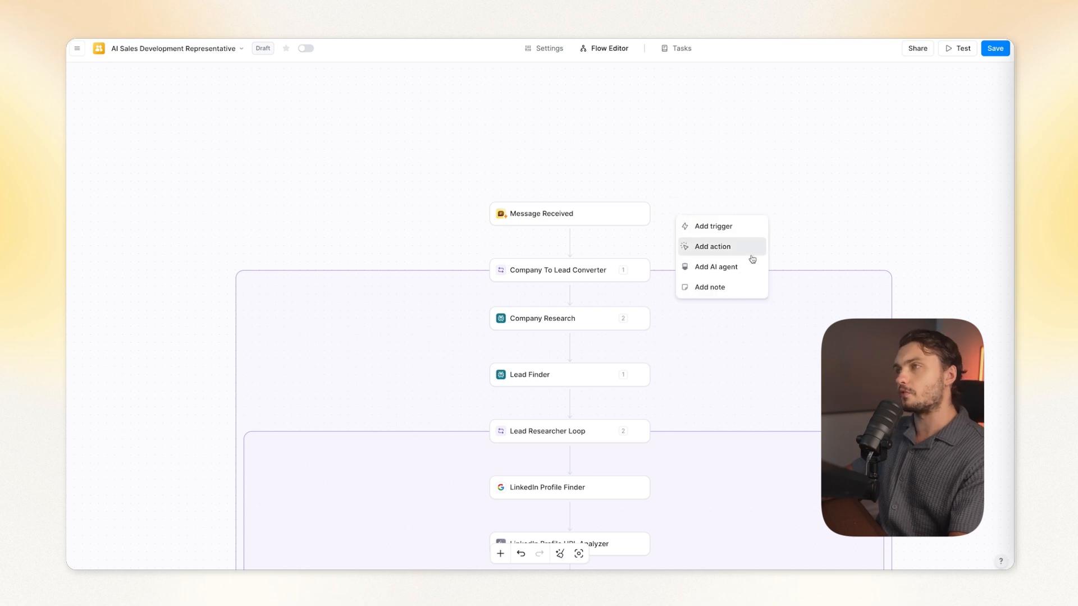
{"action": "left_click", "coordinate": [713, 225]}
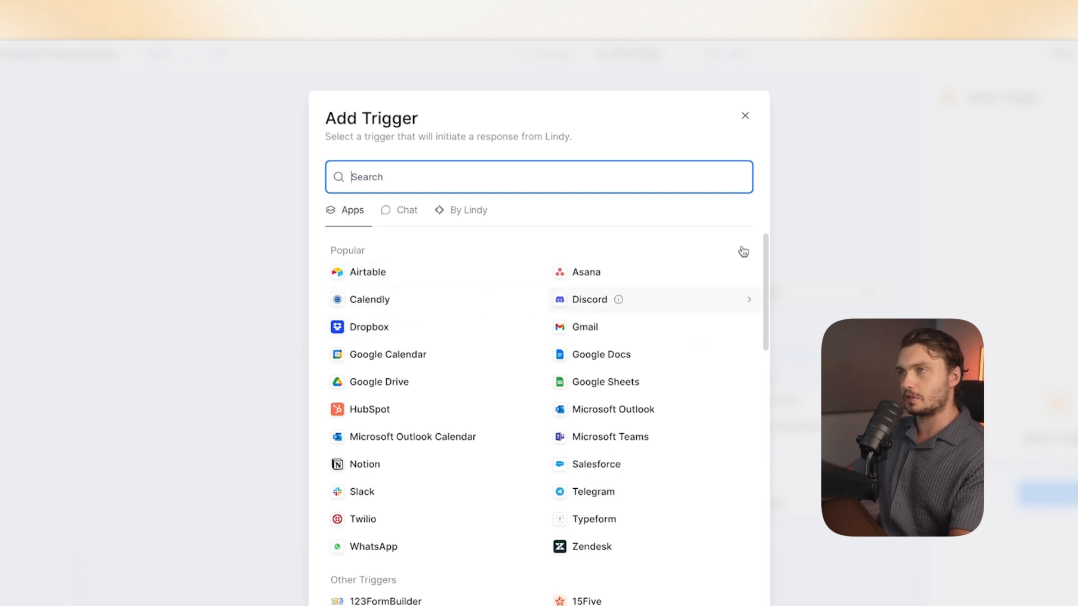
{"action": "left_click", "coordinate": [745, 114]}
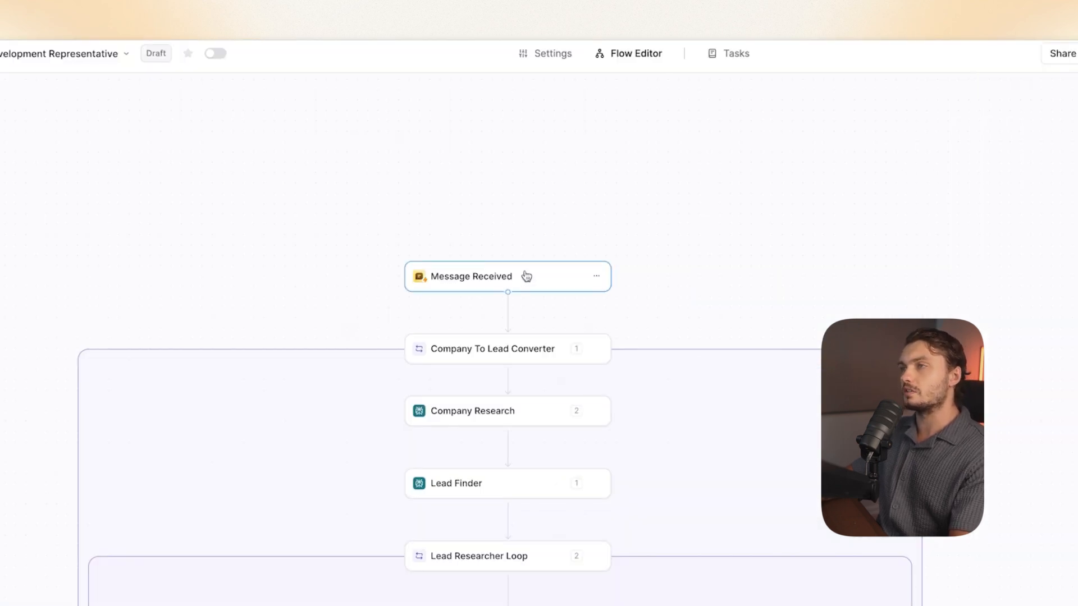
{"action": "mouse_move", "coordinate": [494, 292]}
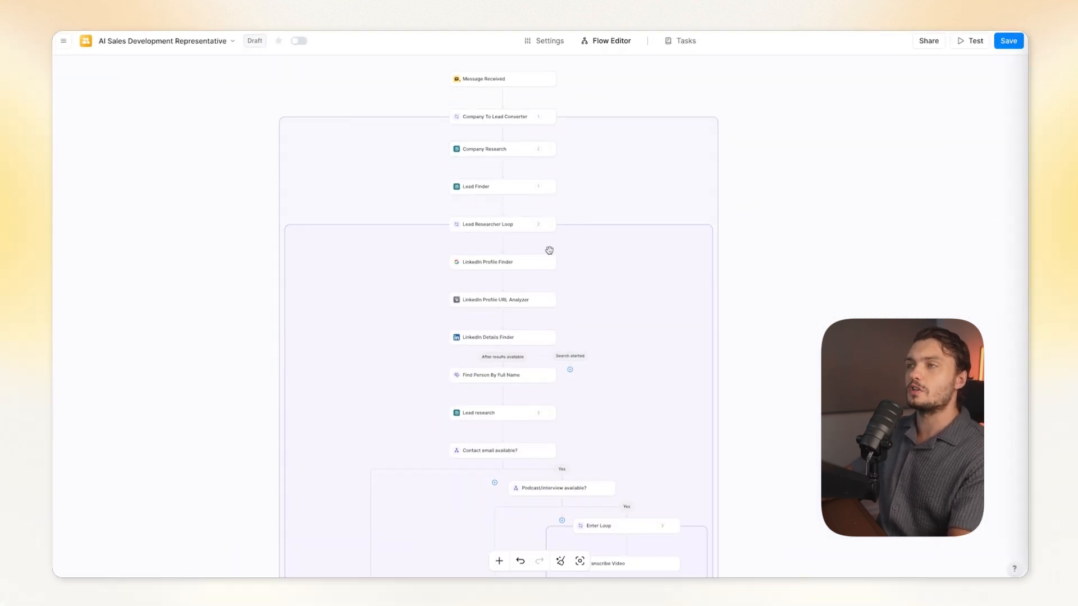
{"action": "mouse_move", "coordinate": [364, 69]}
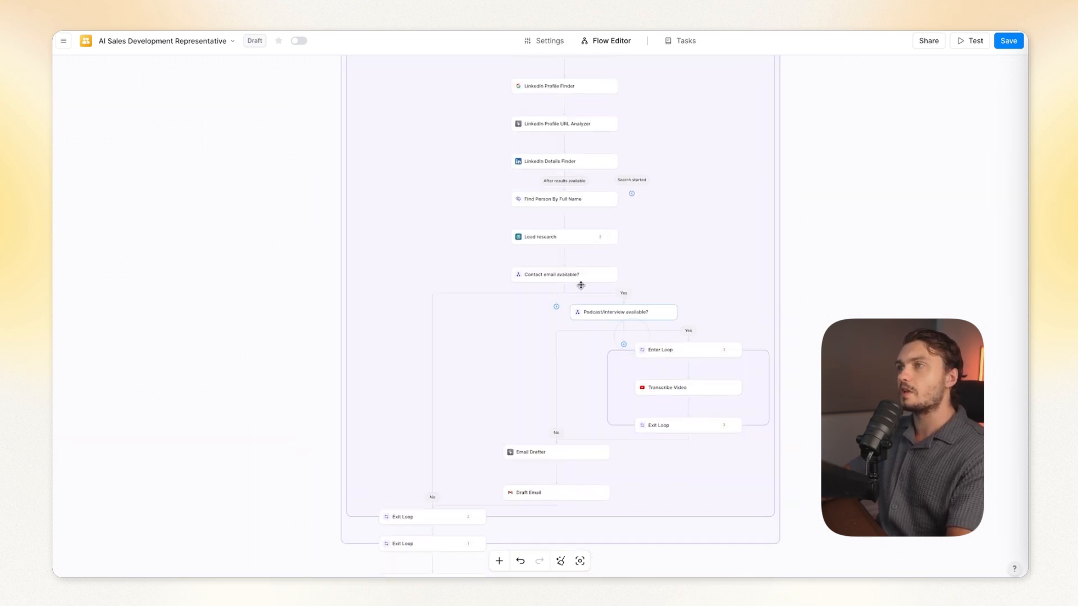
{"action": "mouse_move", "coordinate": [635, 528]}
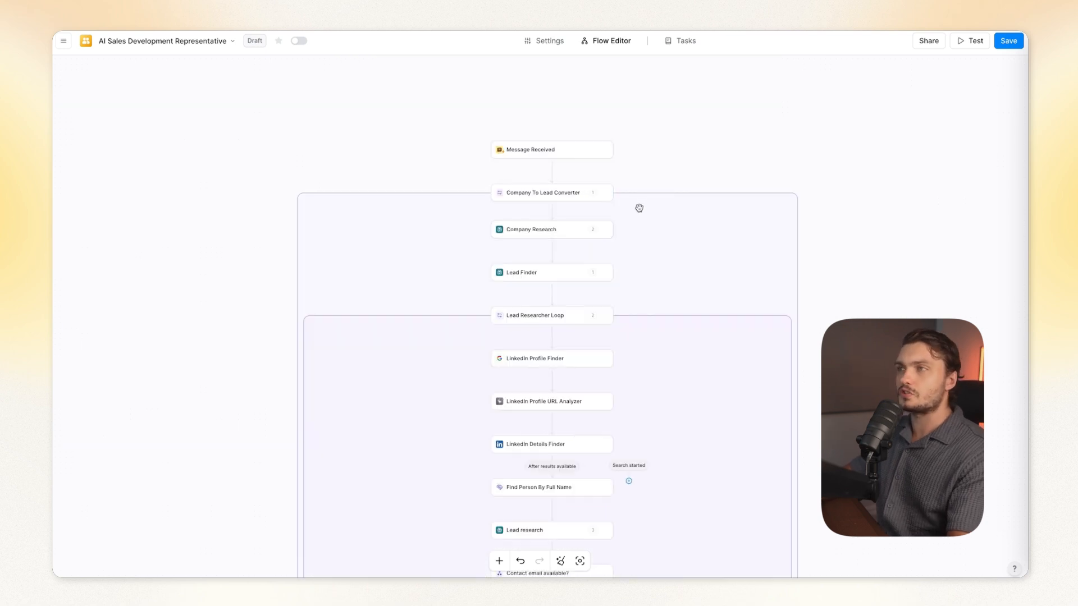
{"action": "left_click", "coordinate": [550, 192]}
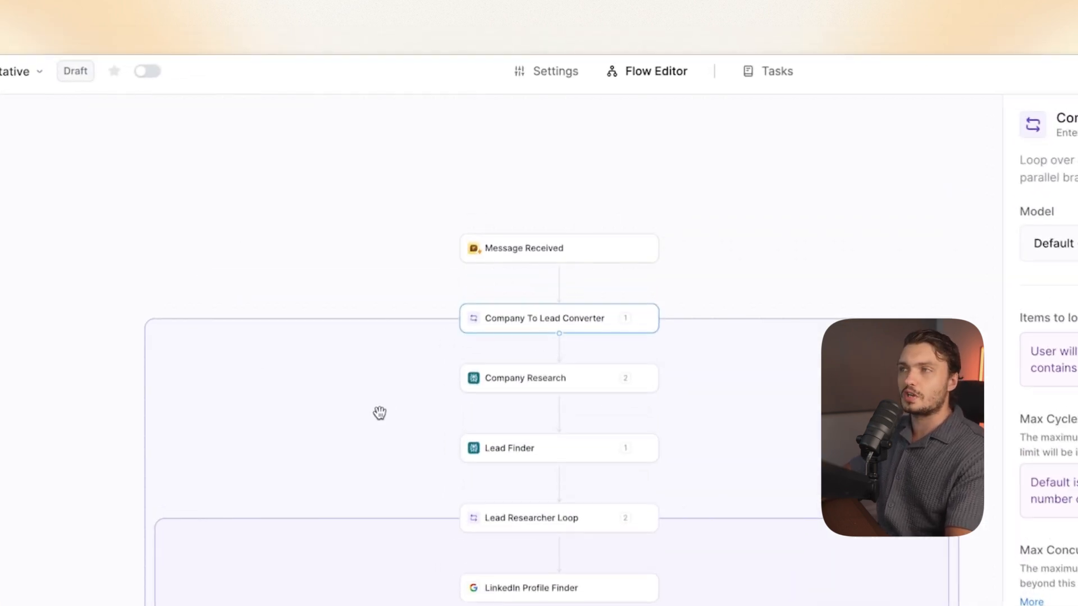
{"action": "mouse_move", "coordinate": [572, 401]}
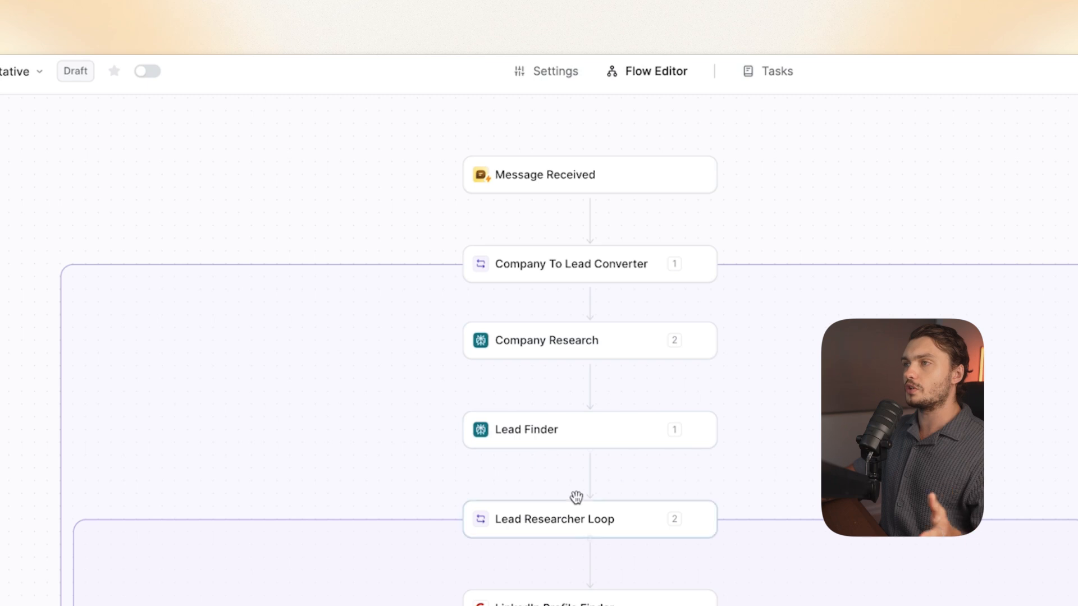
{"action": "left_click", "coordinate": [590, 340]}
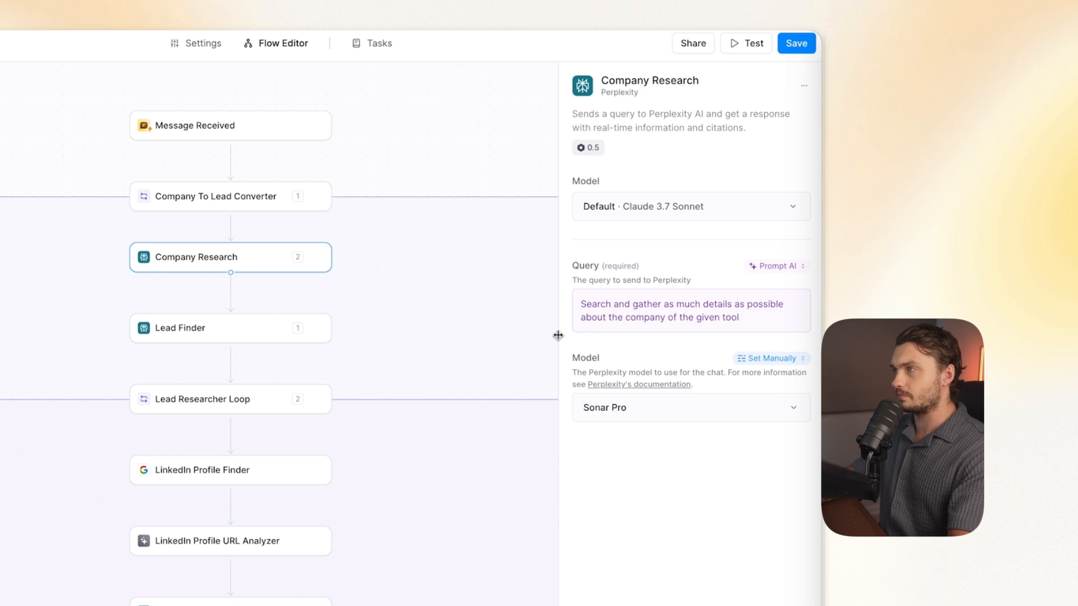
{"action": "left_click", "coordinate": [690, 310]}
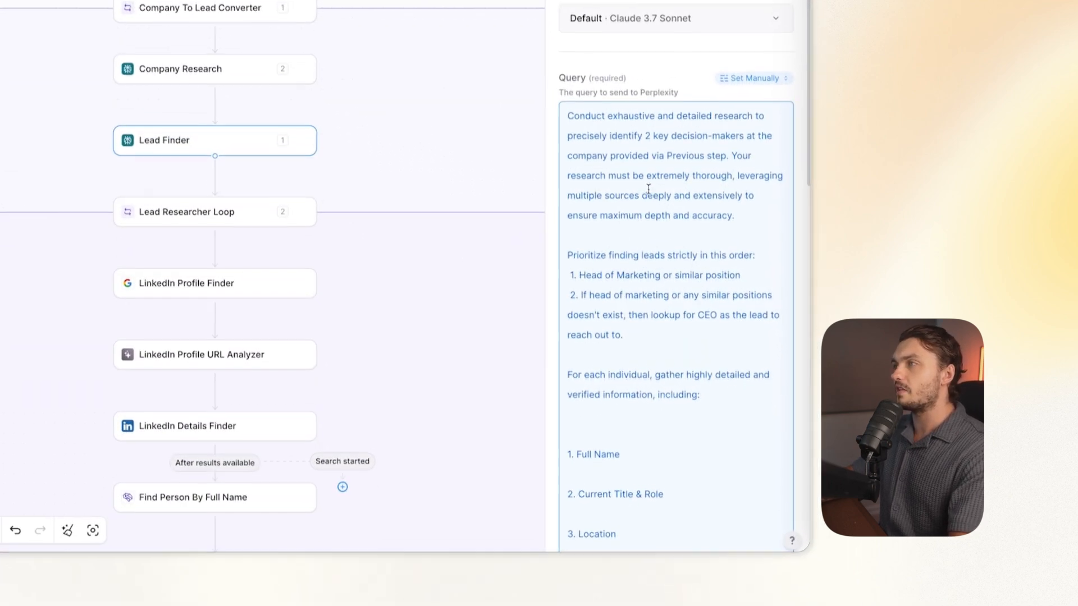
{"action": "scroll", "scroll_direction": "down", "scroll_amount": 3}
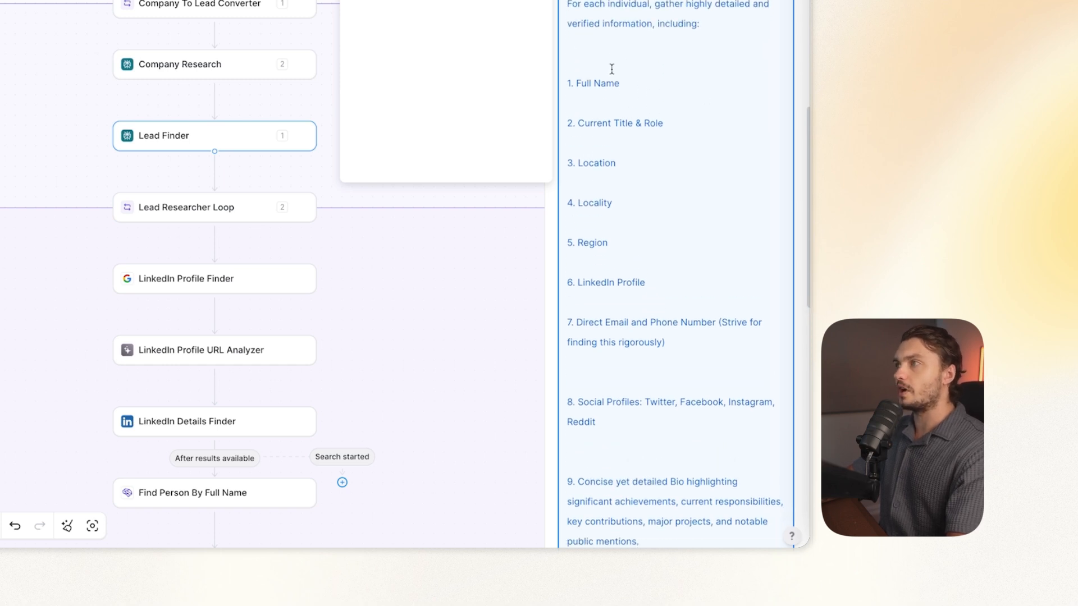
{"action": "scroll", "scroll_direction": "down", "scroll_amount": 3}
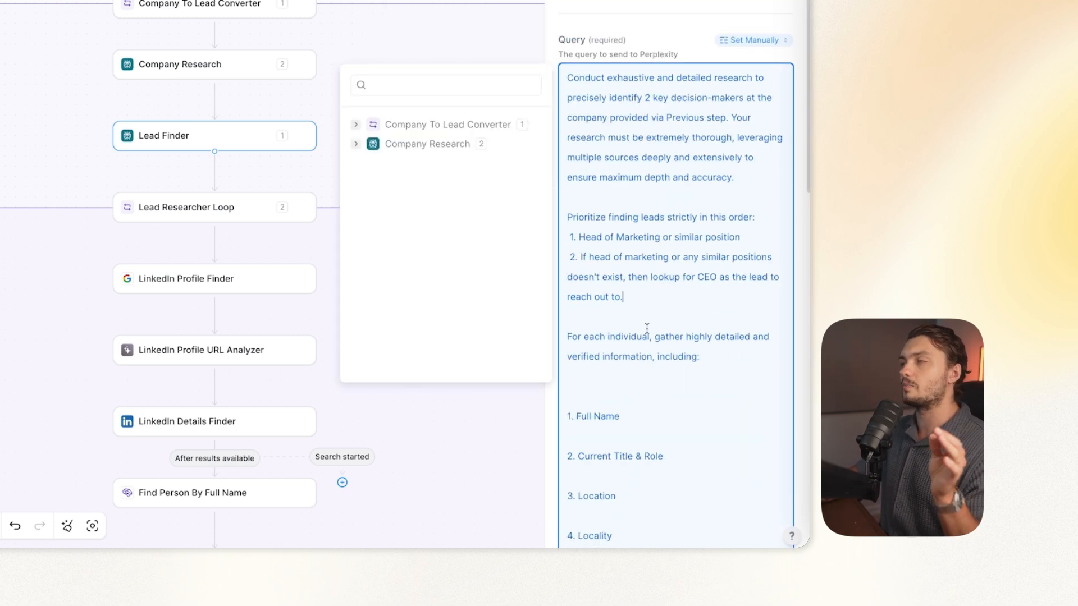
{"action": "scroll", "scroll_direction": "down", "scroll_amount": 3}
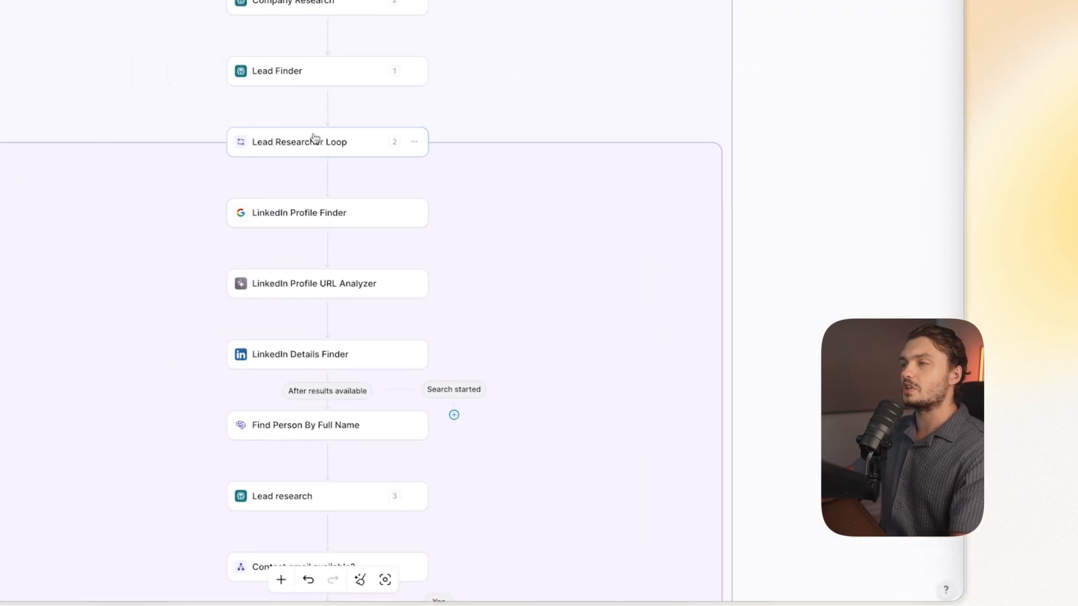
{"action": "left_click", "coordinate": [298, 141]}
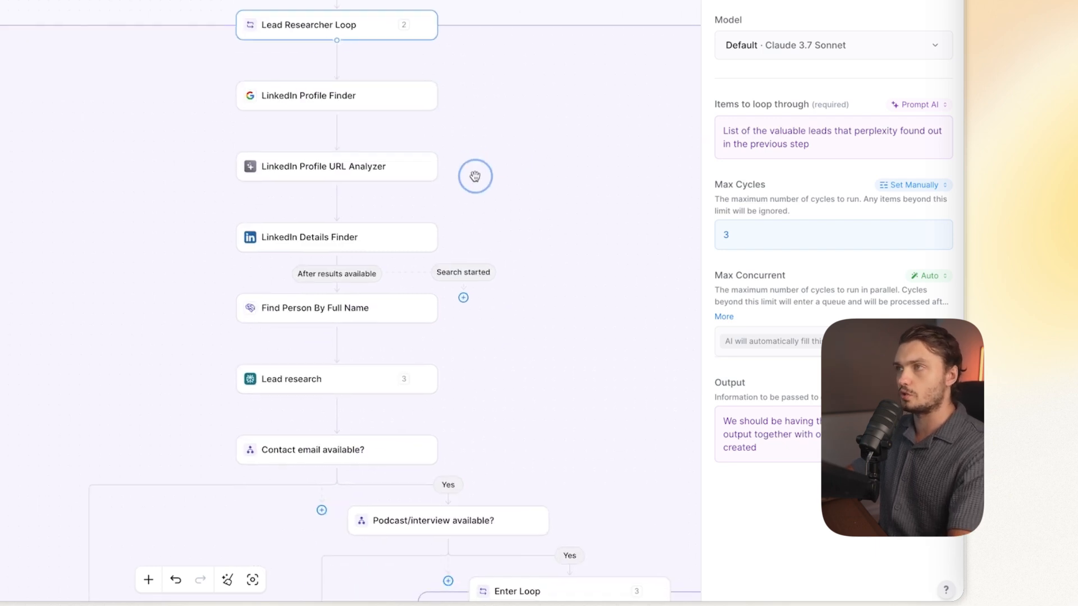
{"action": "left_click", "coordinate": [335, 95]}
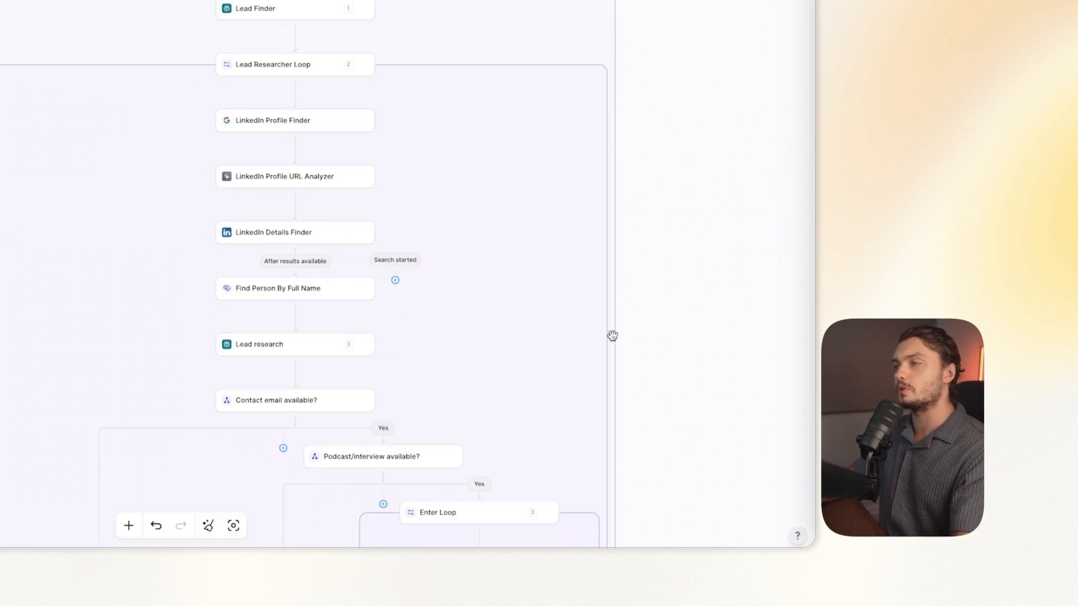
{"action": "mouse_move", "coordinate": [416, 345]}
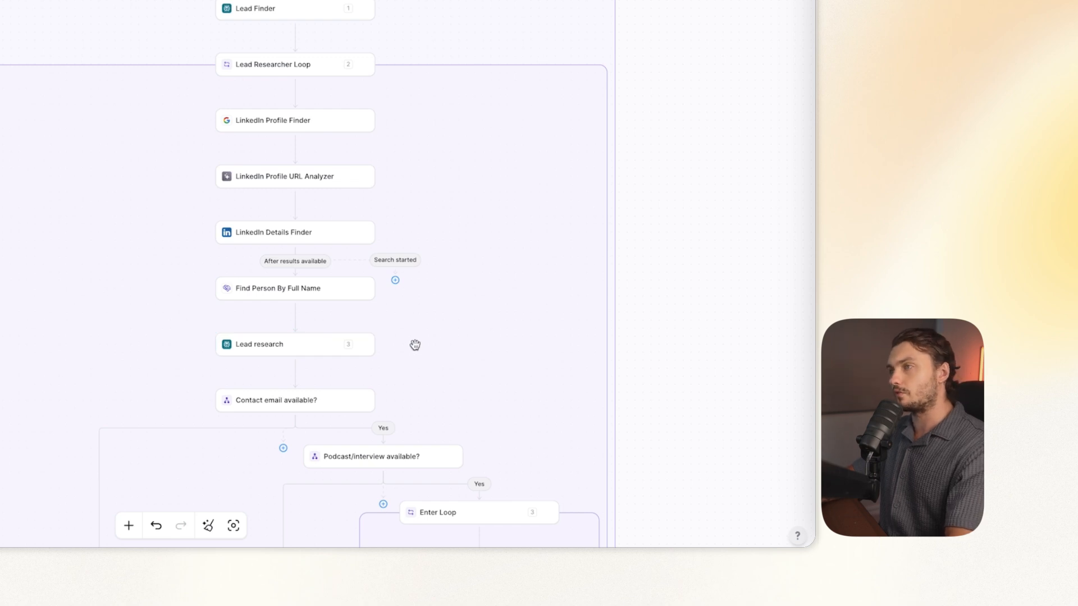
{"action": "scroll", "scroll_direction": "down", "scroll_amount": 3}
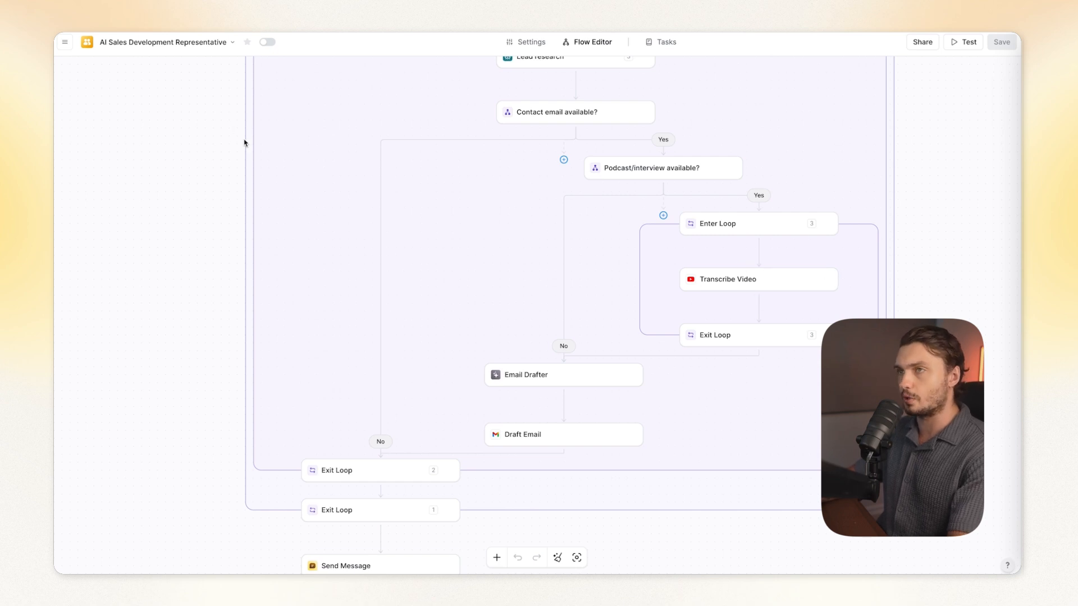
{"action": "mouse_move", "coordinate": [557, 240]}
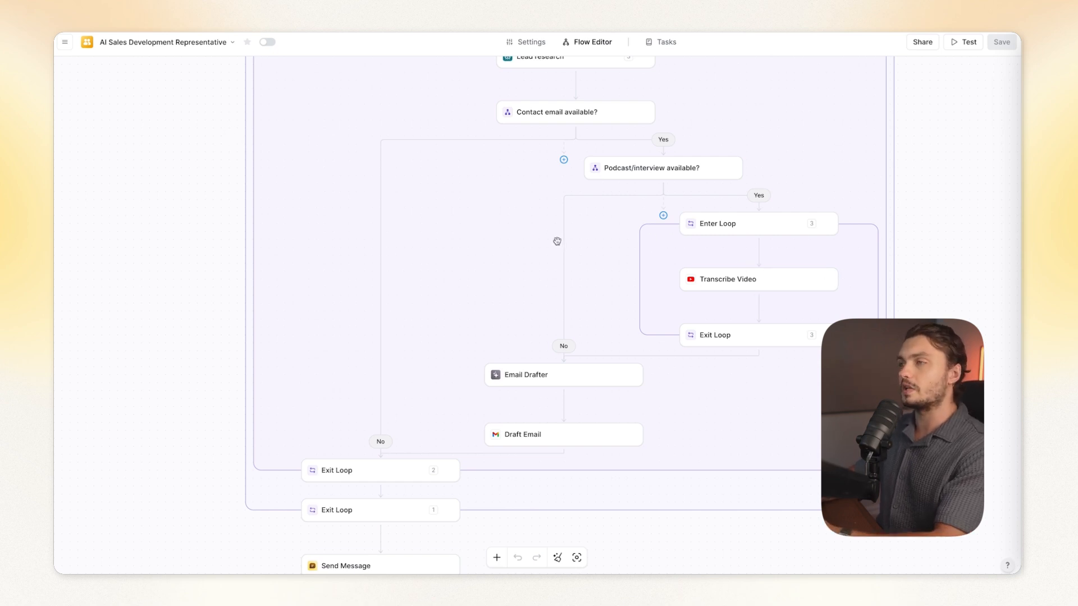
{"action": "mouse_move", "coordinate": [177, 82]}
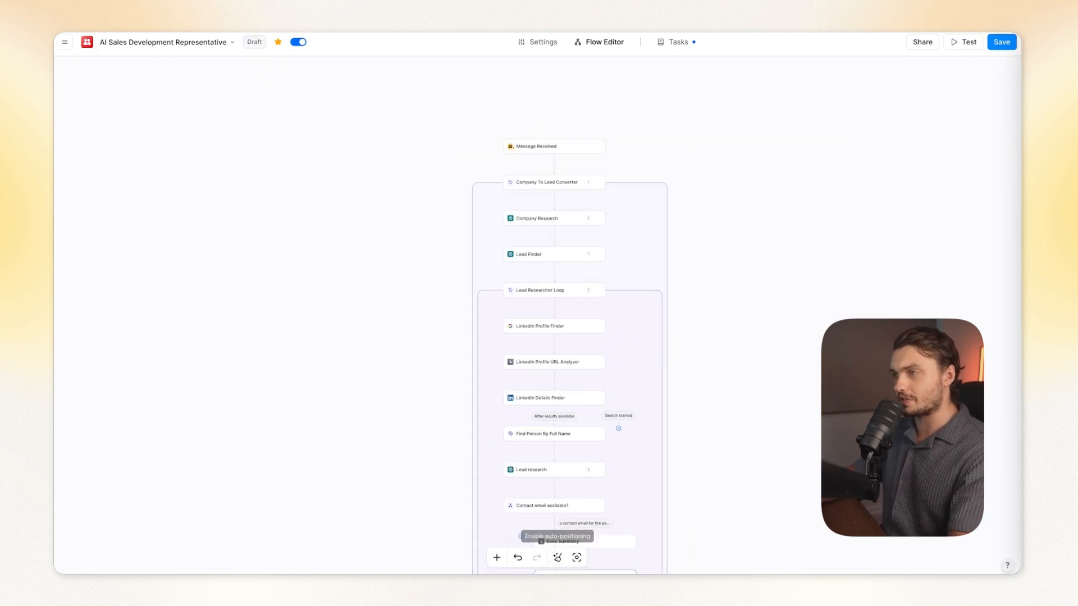
Auto-arrange the flow and view the 'Contact email available?' branch conditions
{"action": "left_click", "coordinate": [557, 558]}
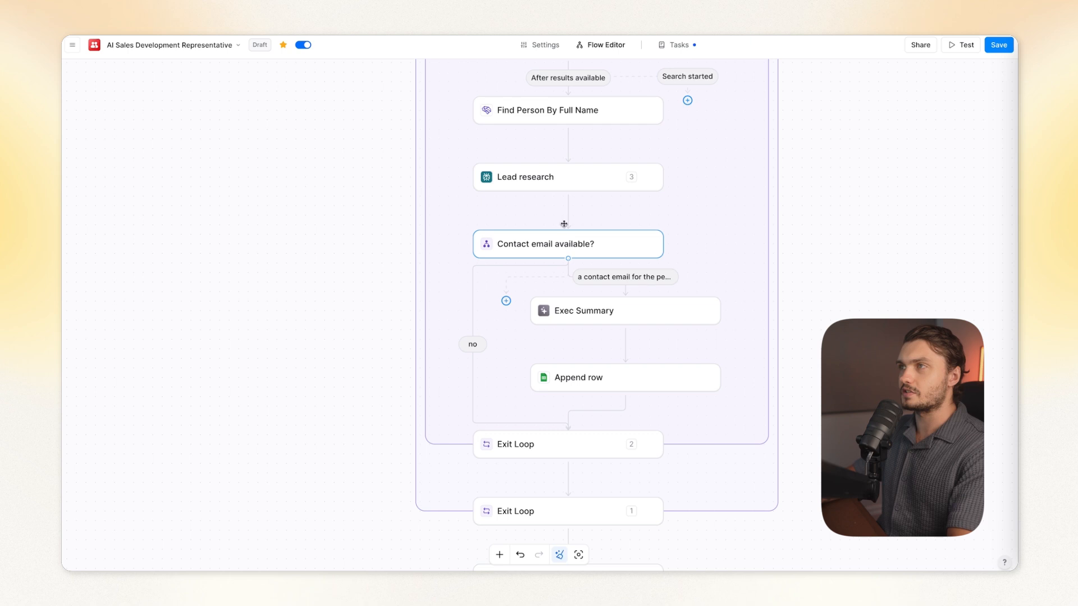
{"action": "mouse_move", "coordinate": [578, 246]}
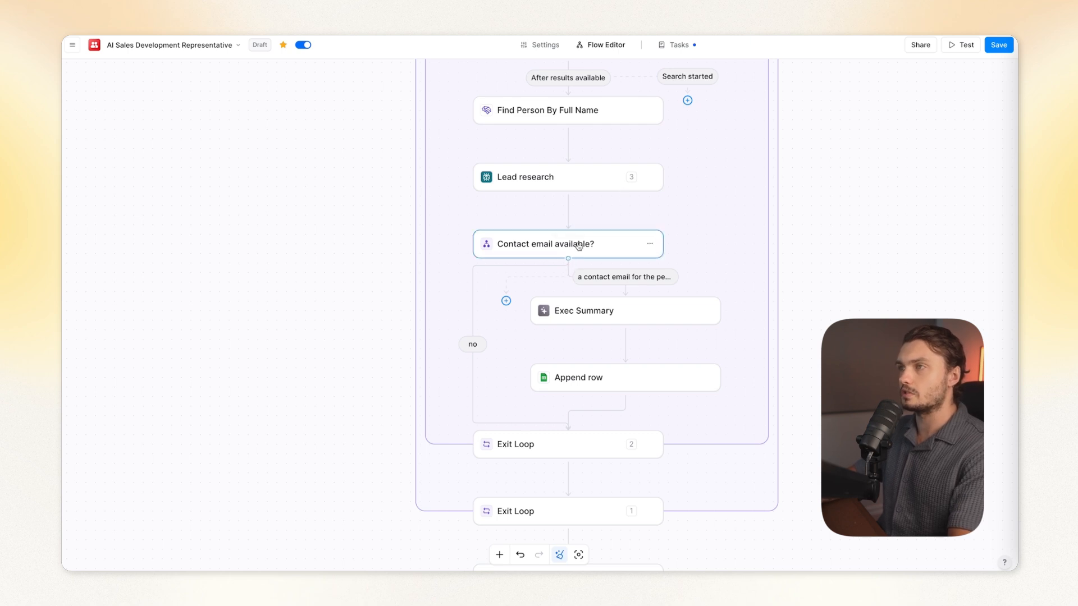
{"action": "left_click", "coordinate": [567, 244]}
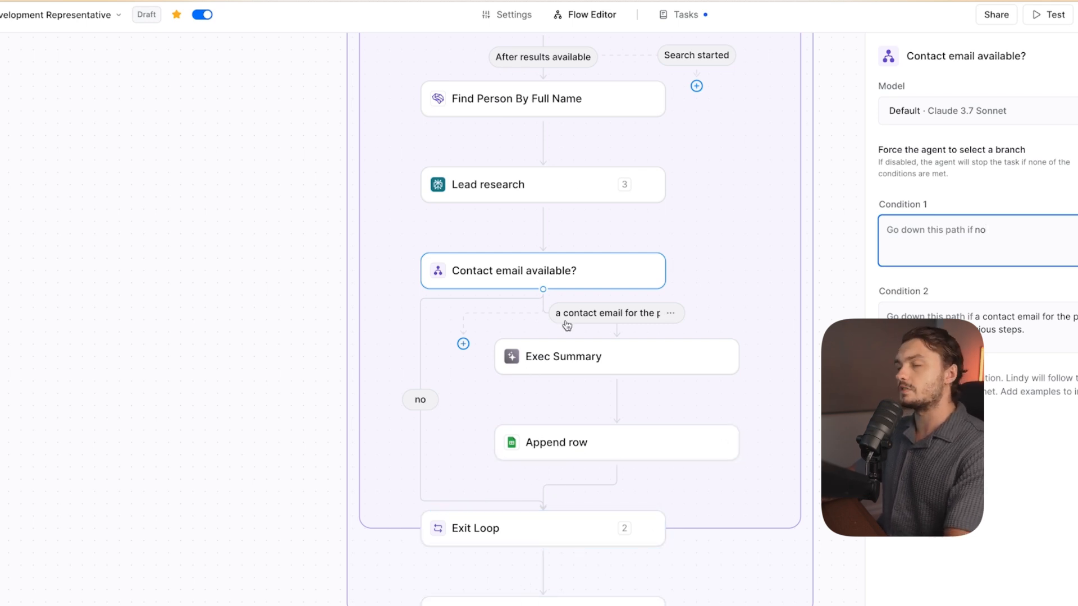
{"action": "mouse_move", "coordinate": [590, 338]}
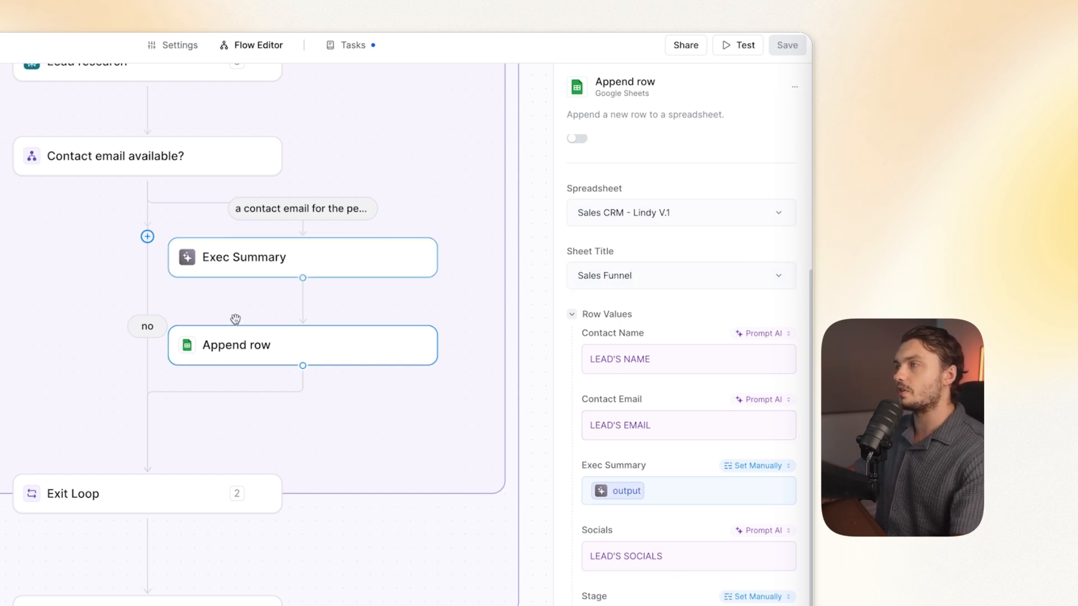
Review the Append row field fill modes and AI prompts, then insert the Exec Summary output variable
{"action": "left_click", "coordinate": [759, 334]}
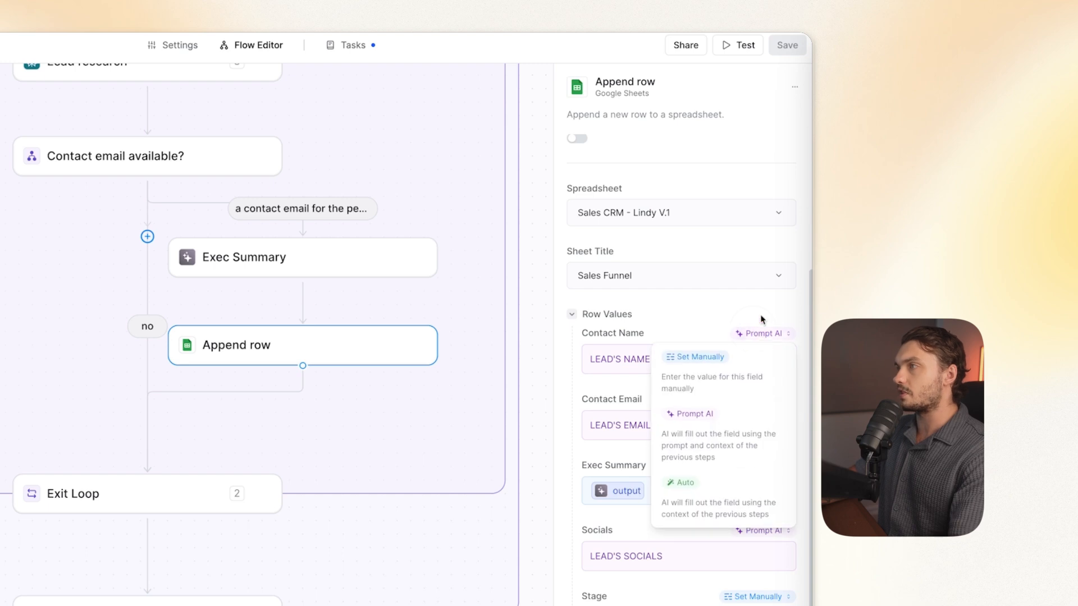
{"action": "left_click", "coordinate": [688, 360]}
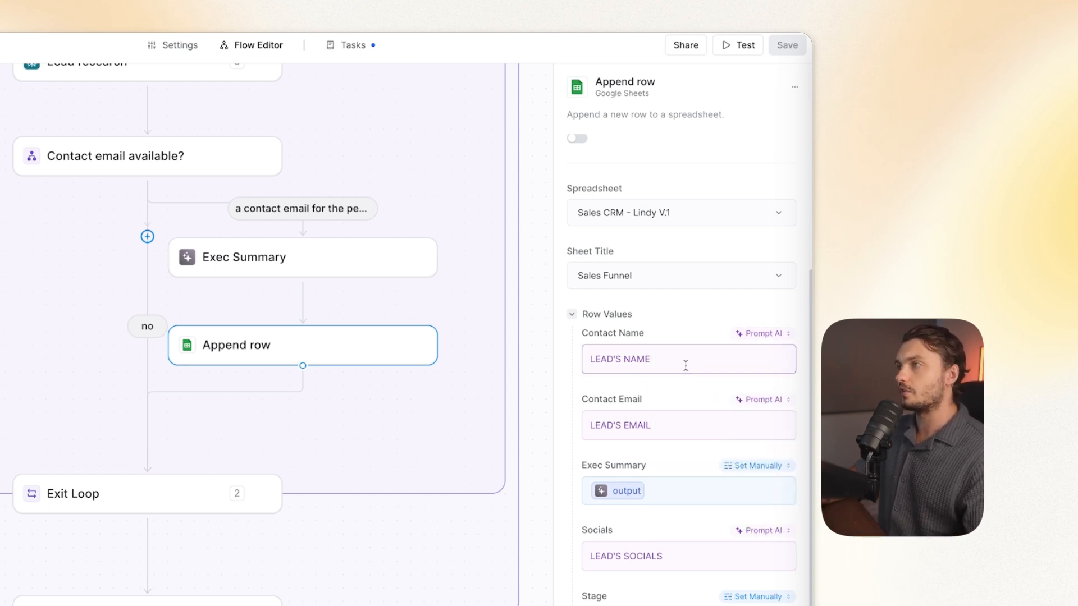
{"action": "left_click", "coordinate": [688, 360]}
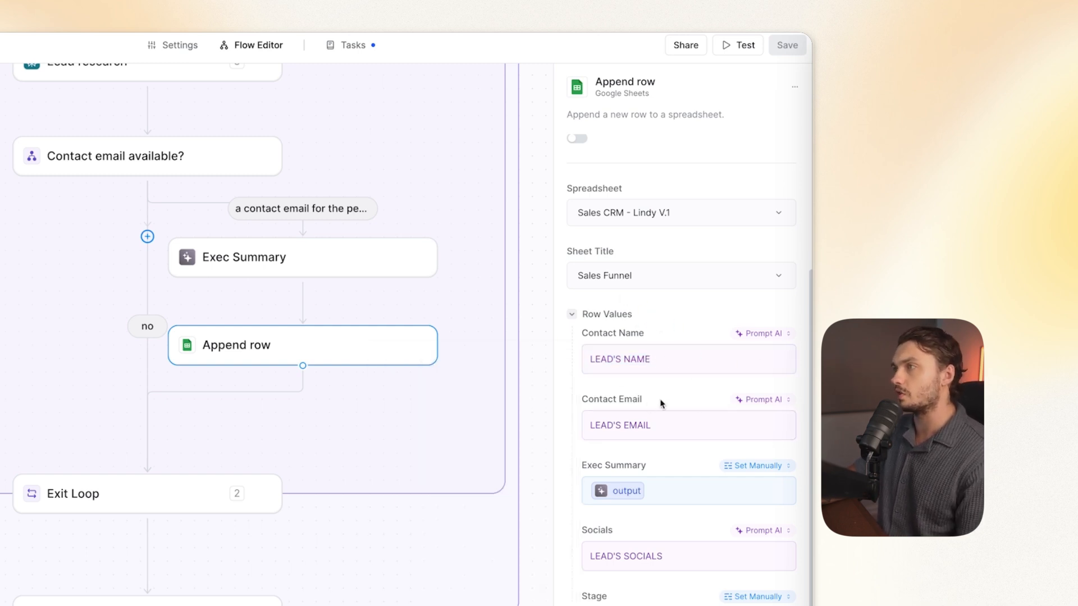
{"action": "scroll", "scroll_direction": "down", "scroll_amount": 3}
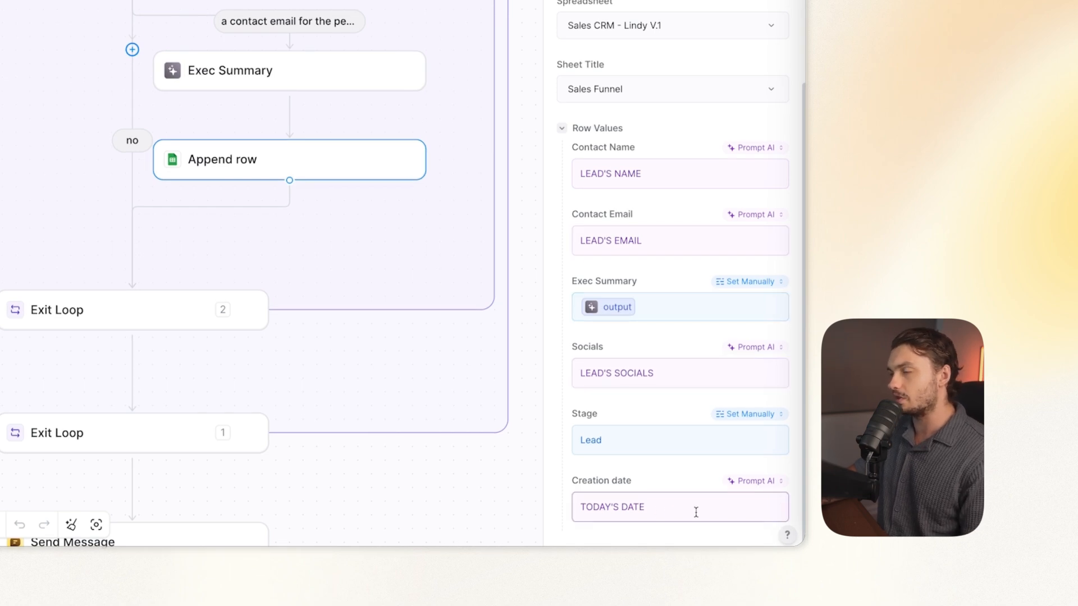
{"action": "left_click", "coordinate": [749, 281]}
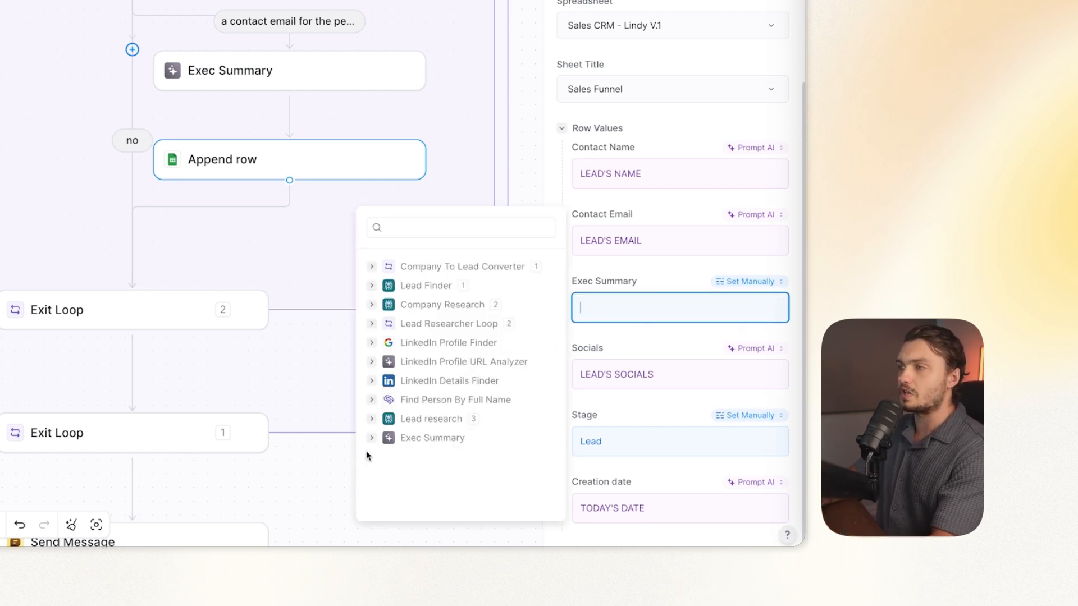
{"action": "left_click", "coordinate": [371, 437]}
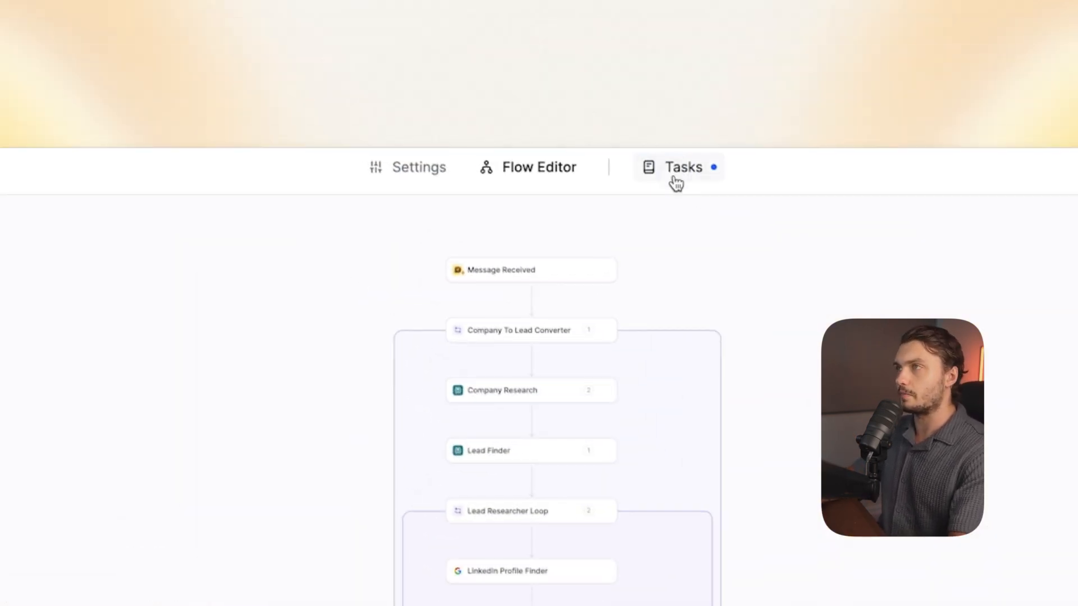
Review a past task run, expanding the Exec Summary and Append row step details
{"action": "left_click", "coordinate": [684, 167]}
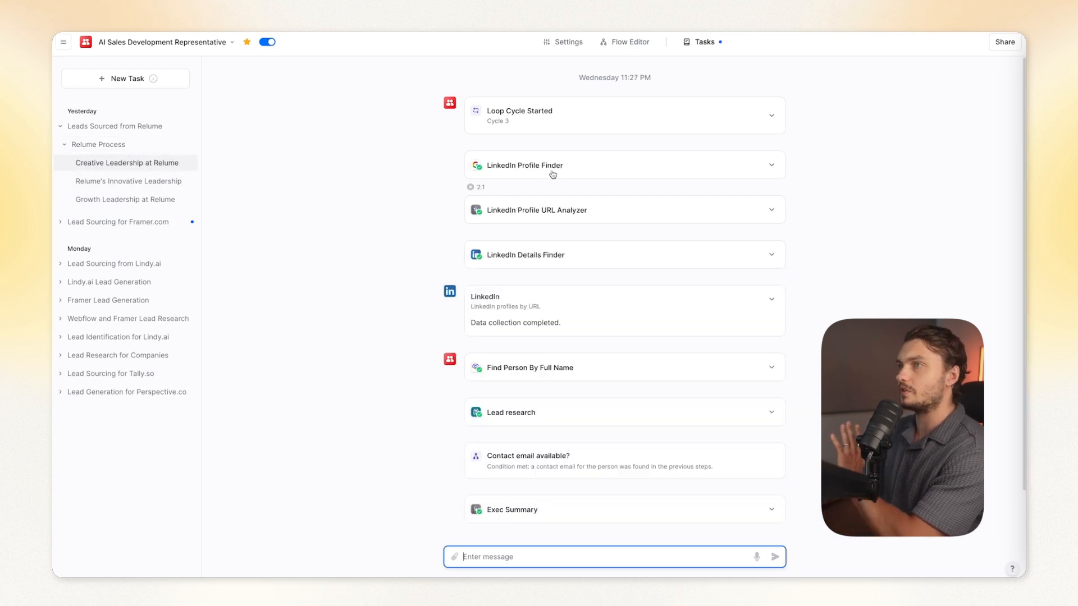
{"action": "scroll", "scroll_direction": "down", "scroll_amount": 3}
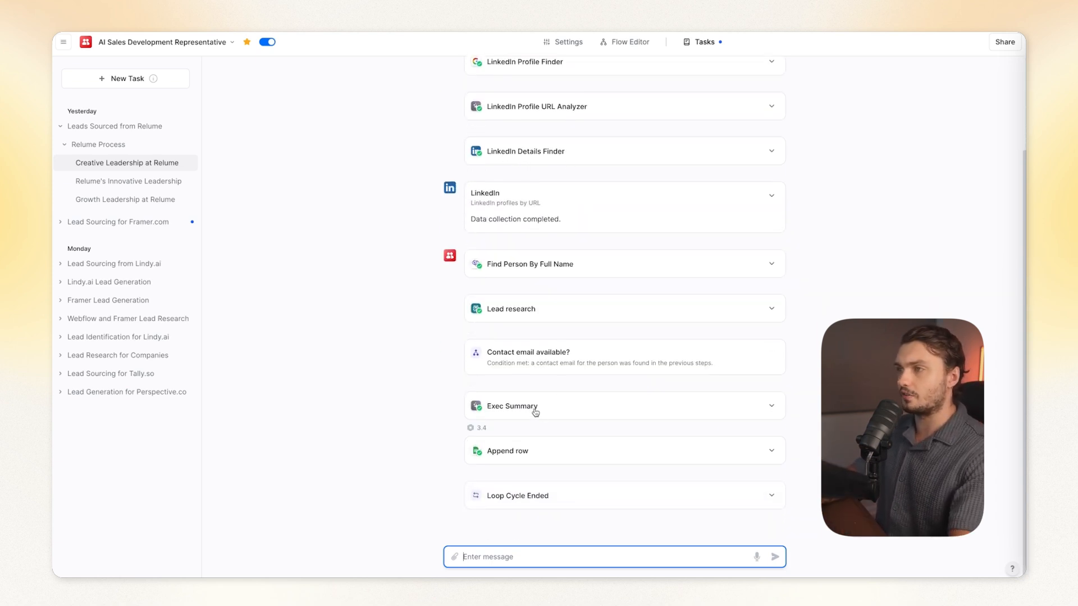
{"action": "left_click", "coordinate": [535, 405]}
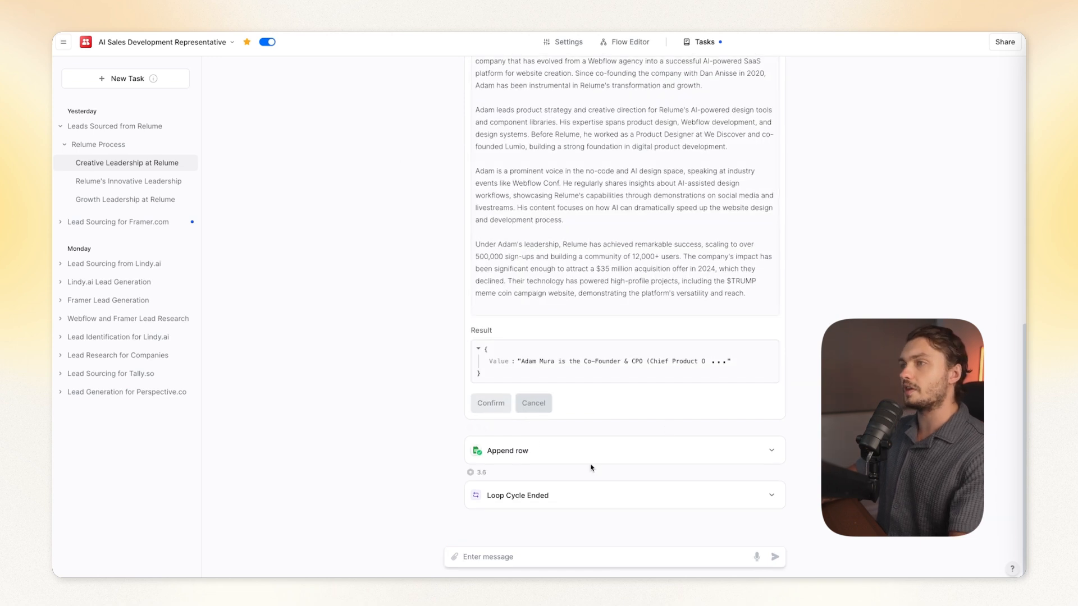
{"action": "left_click", "coordinate": [490, 404]}
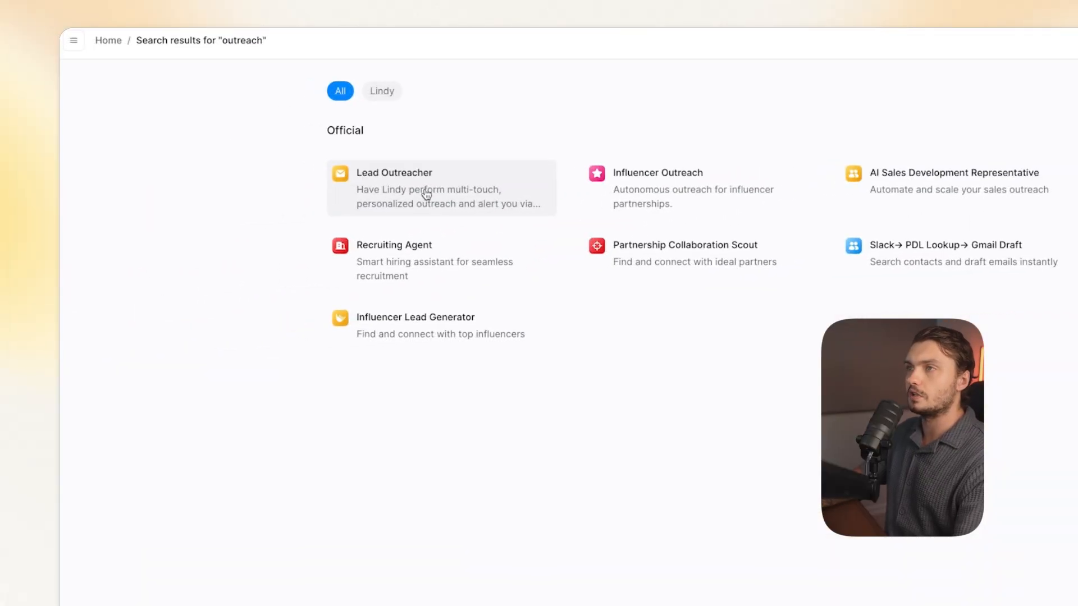
Open the Lead Outreacher template and inspect its first three-day wait step
{"action": "left_click", "coordinate": [395, 187]}
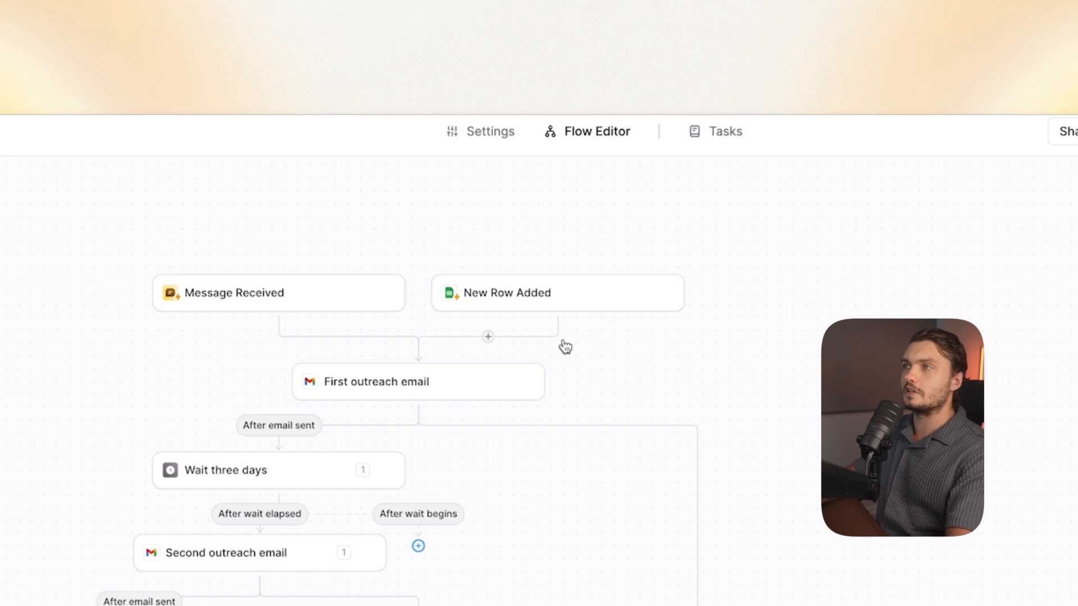
{"action": "mouse_move", "coordinate": [586, 351]}
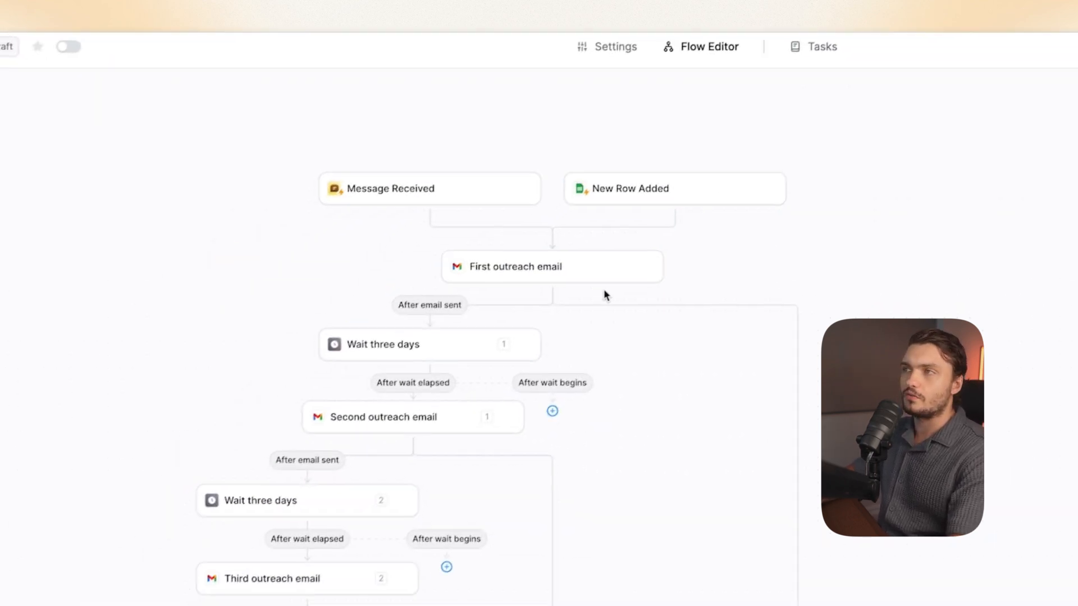
{"action": "left_click", "coordinate": [551, 267]}
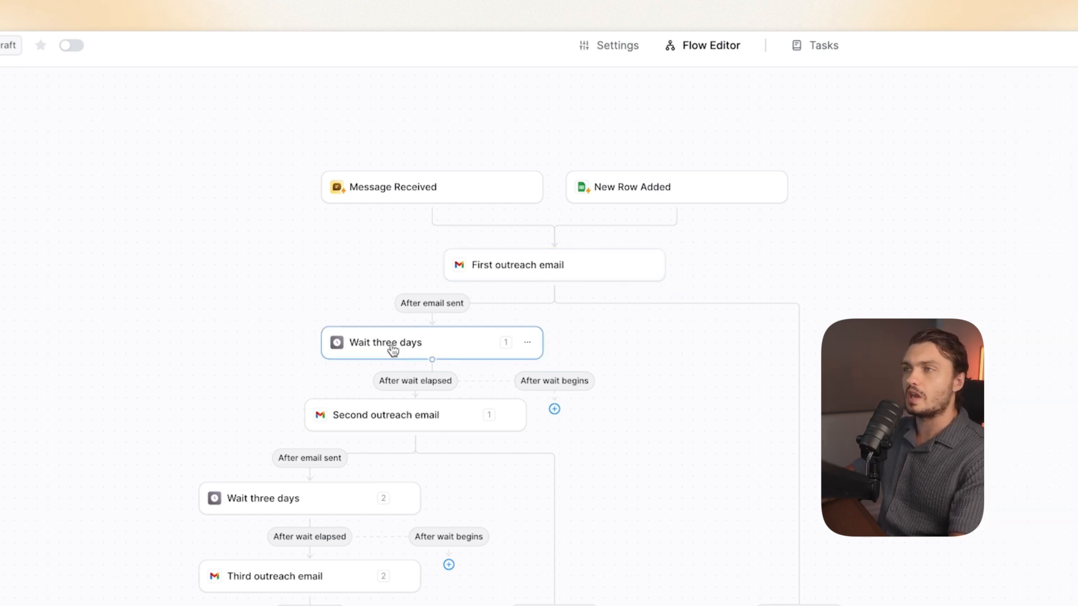
{"action": "left_click", "coordinate": [385, 342]}
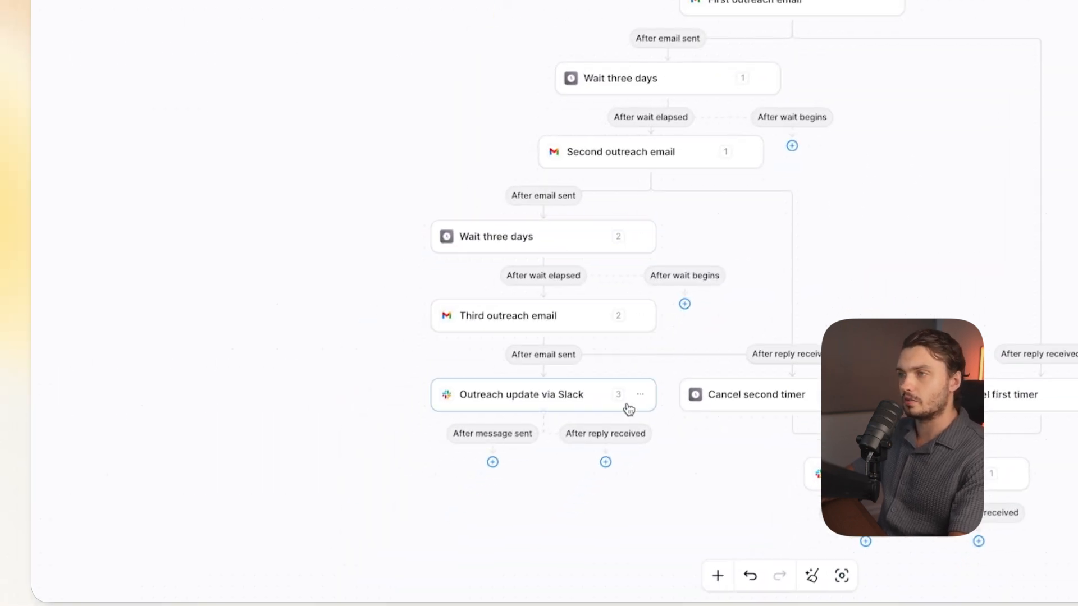
Inspect the Outreach update via Slack and Cancel first timer steps
{"action": "left_click", "coordinate": [520, 395]}
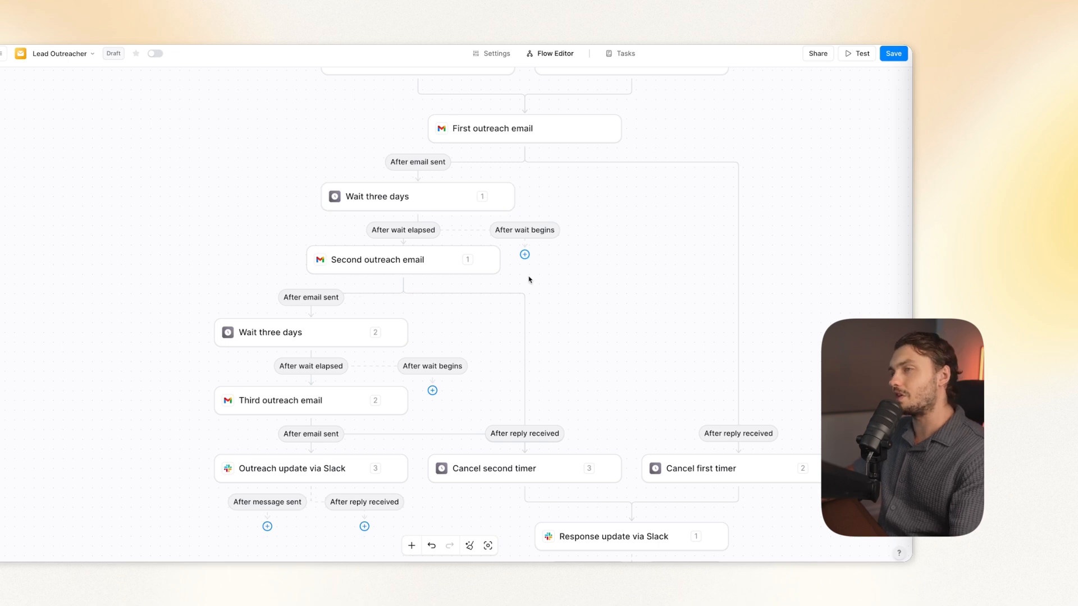
{"action": "left_click", "coordinate": [722, 468]}
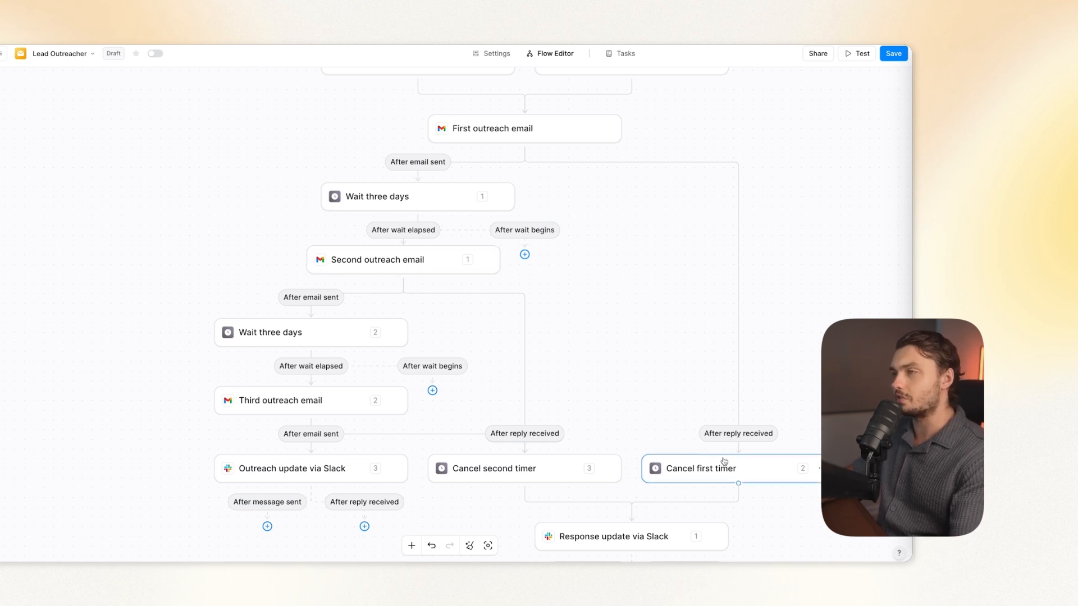
{"action": "left_click", "coordinate": [310, 400]}
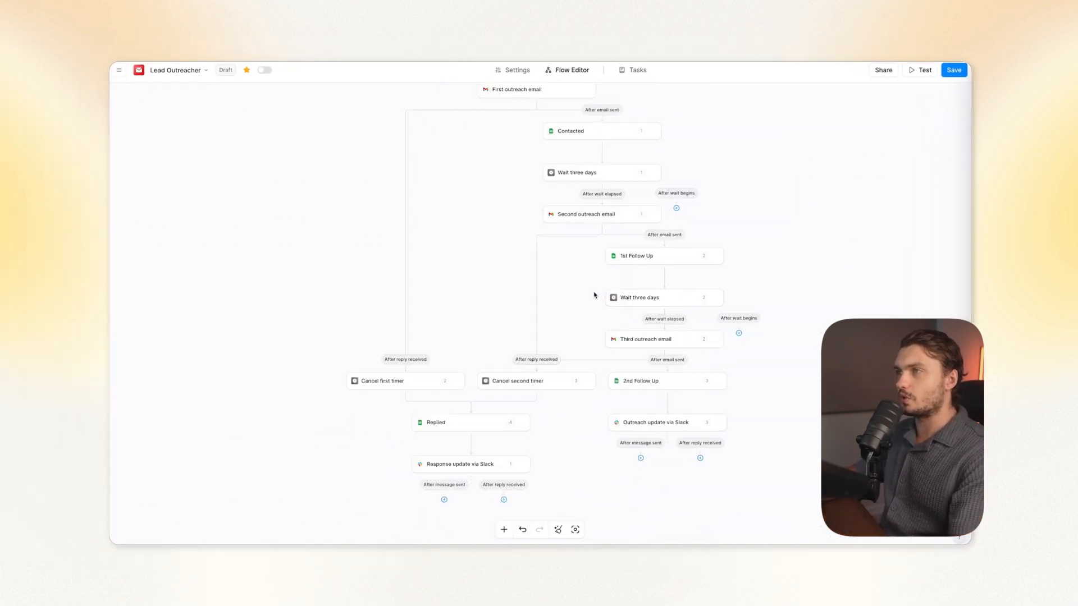
{"action": "mouse_move", "coordinate": [558, 529]}
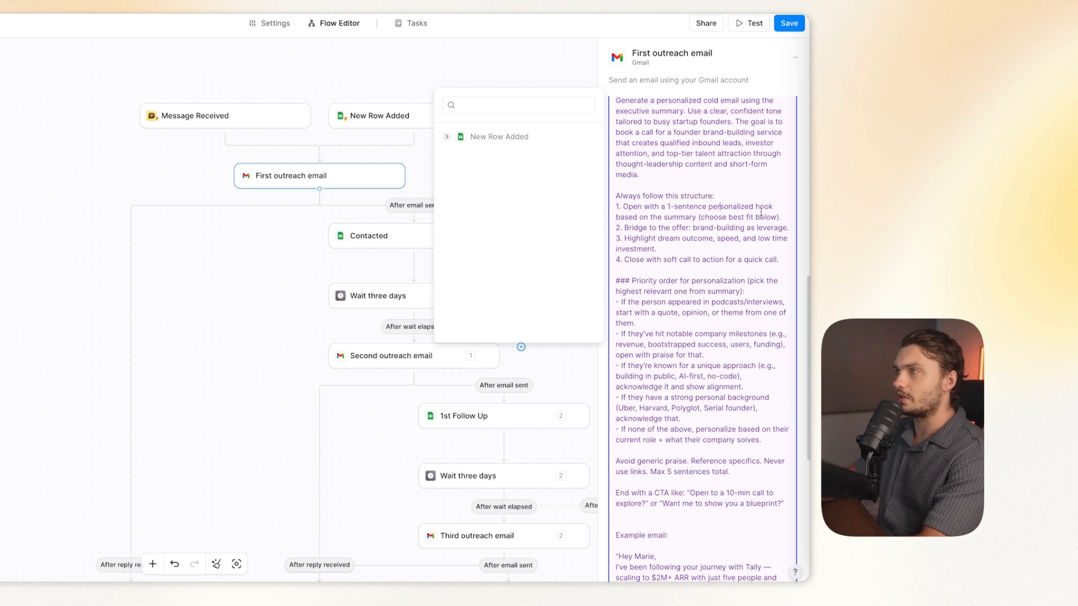
Review the First outreach email prompt and open the Contacted sheet update step
{"action": "scroll", "scroll_direction": "down", "scroll_amount": 3}
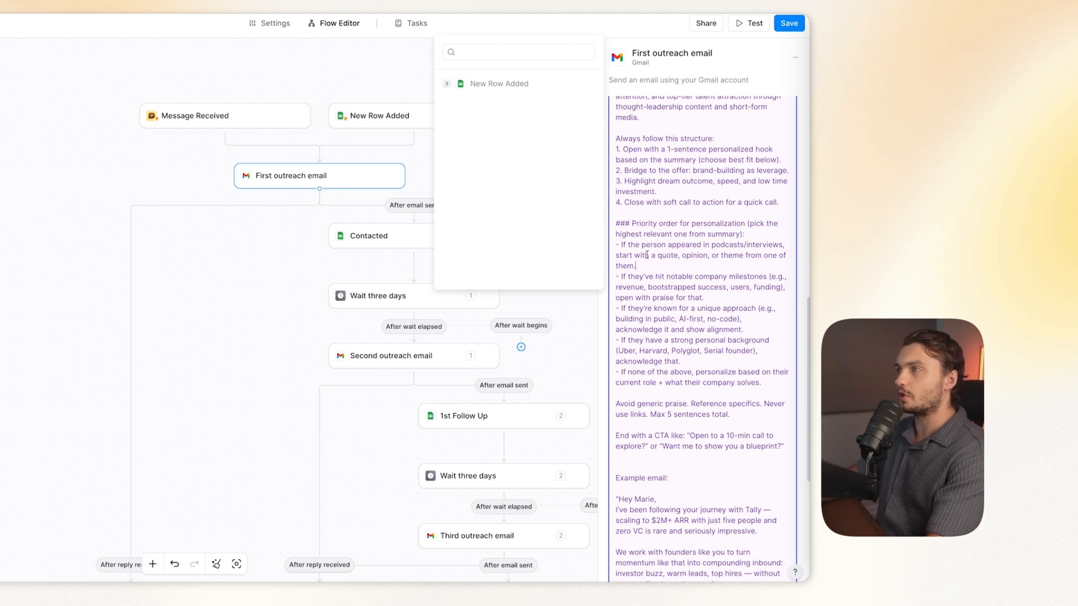
{"action": "scroll", "scroll_direction": "down", "scroll_amount": 3}
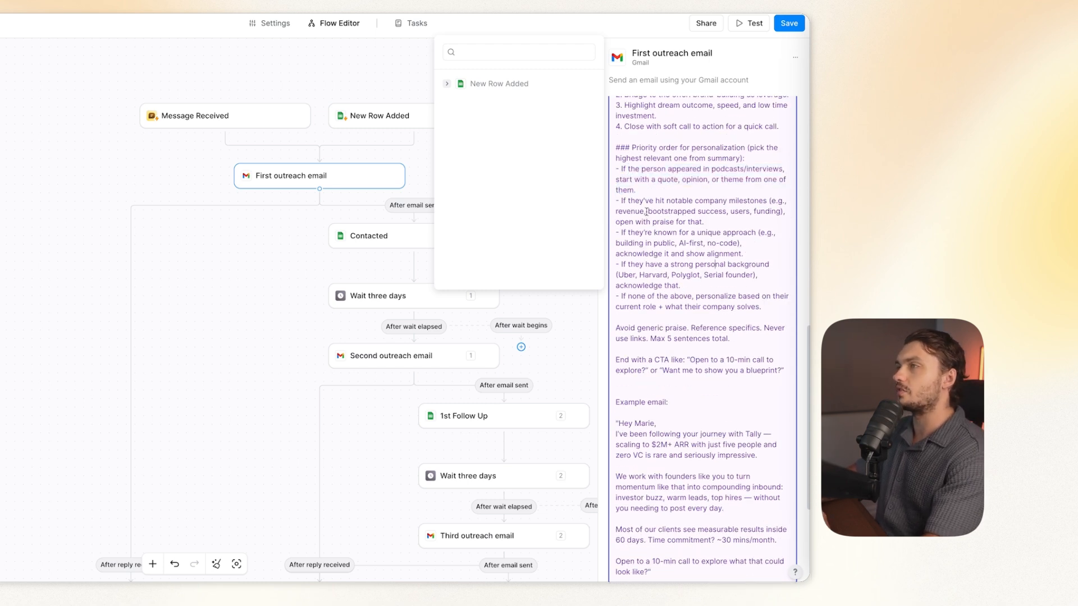
{"action": "scroll", "scroll_direction": "down", "scroll_amount": 3}
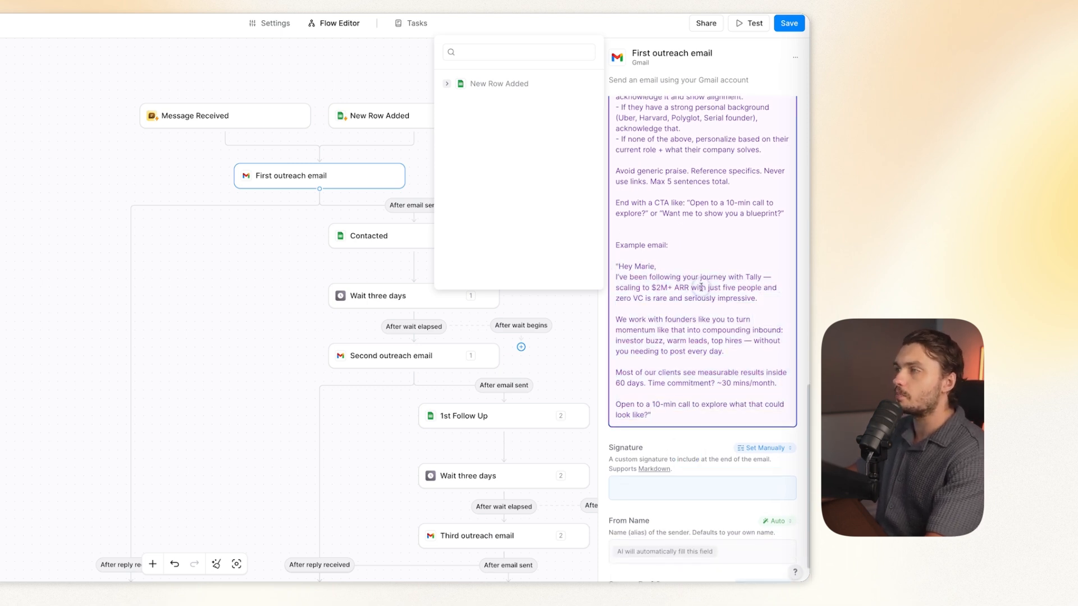
{"action": "left_click", "coordinate": [369, 236]}
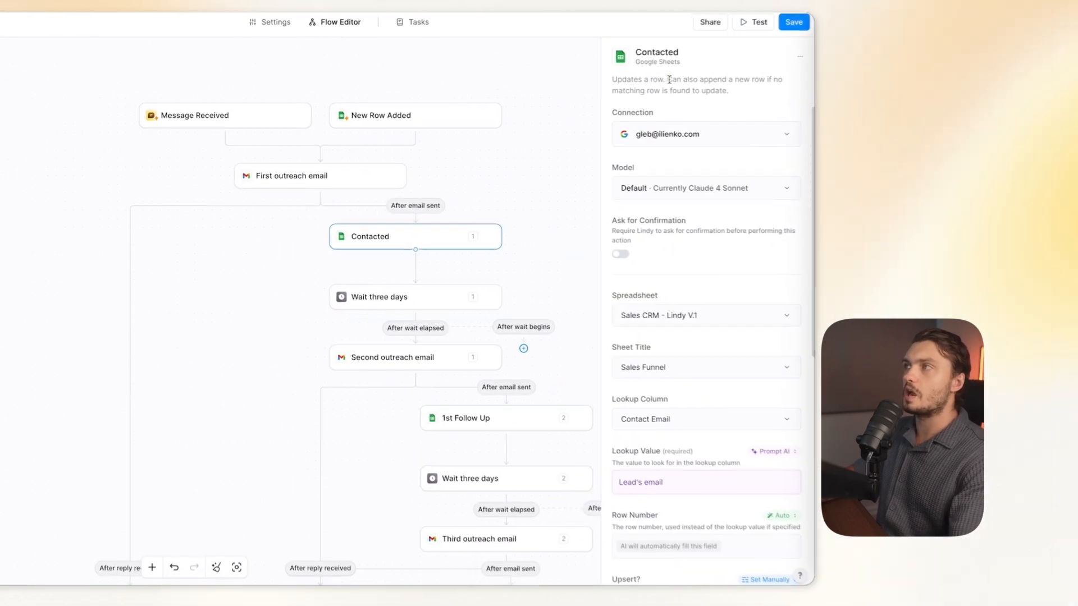
Check the Contacted step's lookup value and row values, then close its settings
{"action": "scroll", "scroll_direction": "down", "scroll_amount": 3}
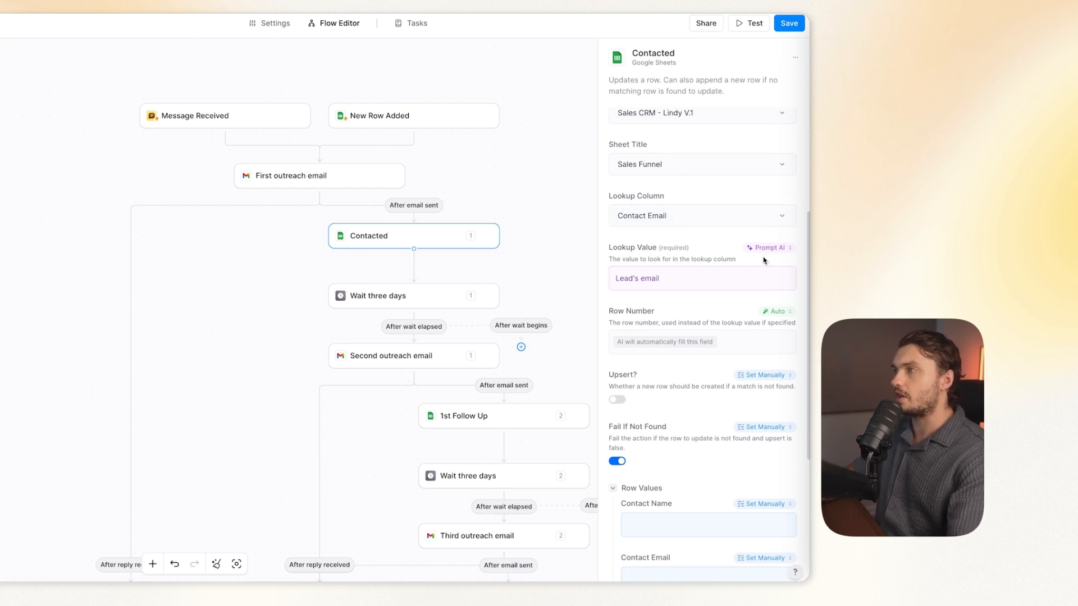
{"action": "left_click", "coordinate": [701, 278]}
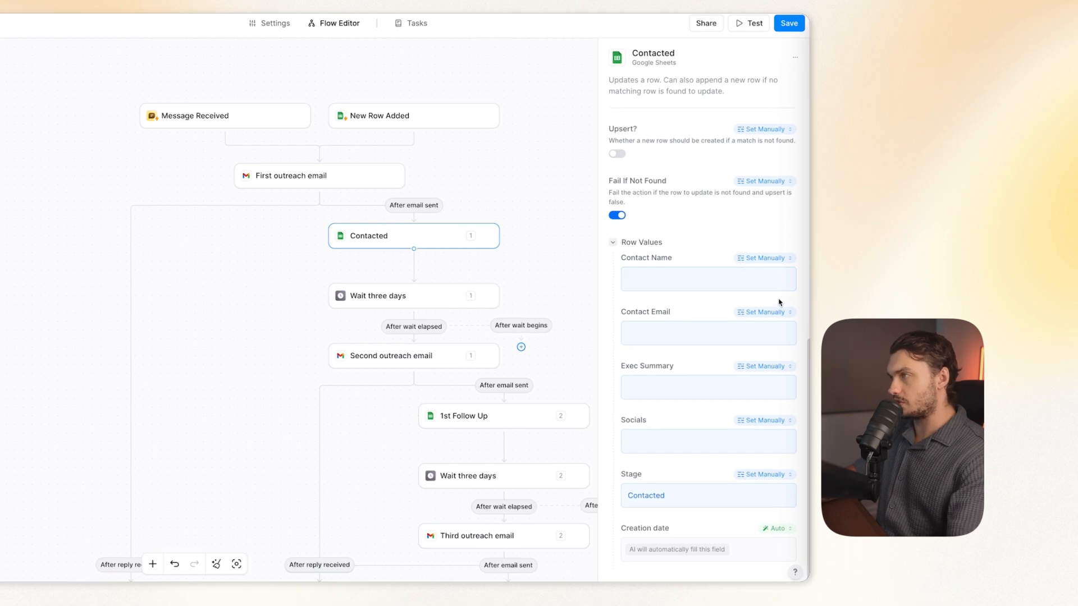
{"action": "left_click", "coordinate": [707, 279]}
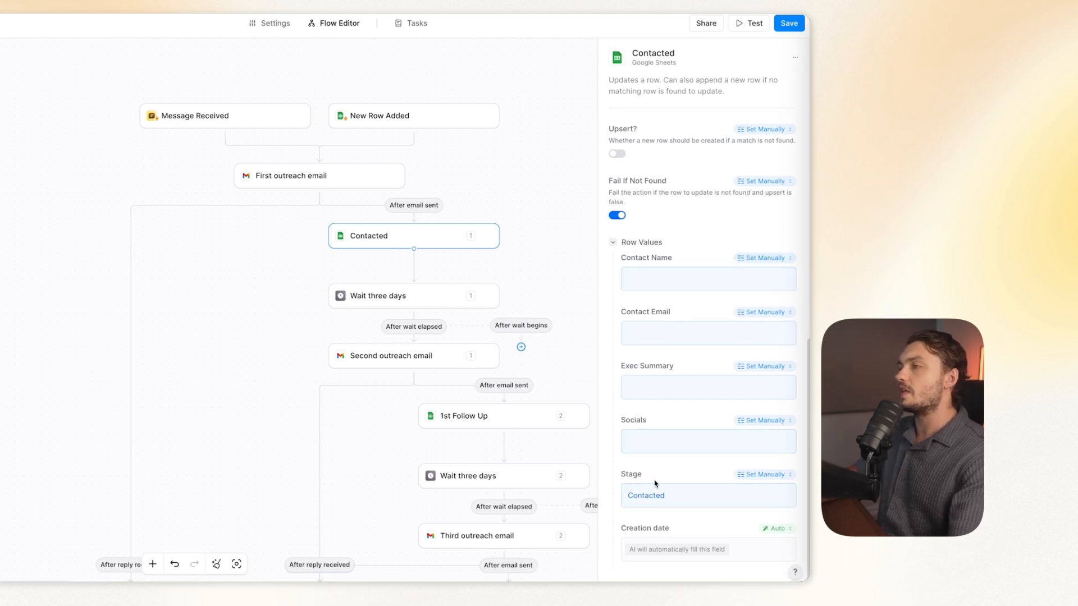
{"action": "left_click", "coordinate": [706, 495]}
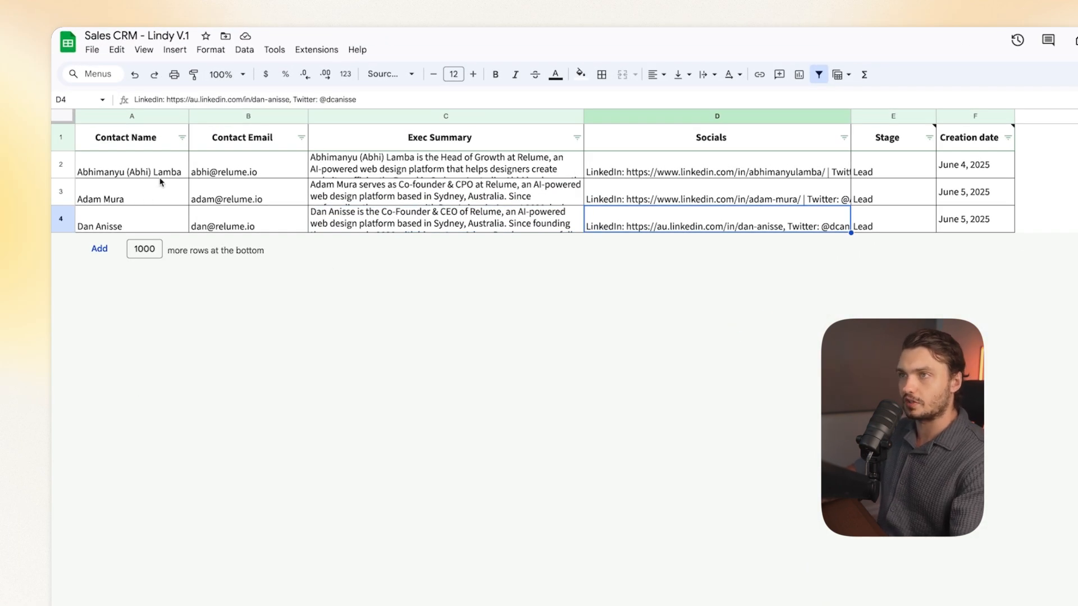
{"action": "mouse_move", "coordinate": [712, 154]}
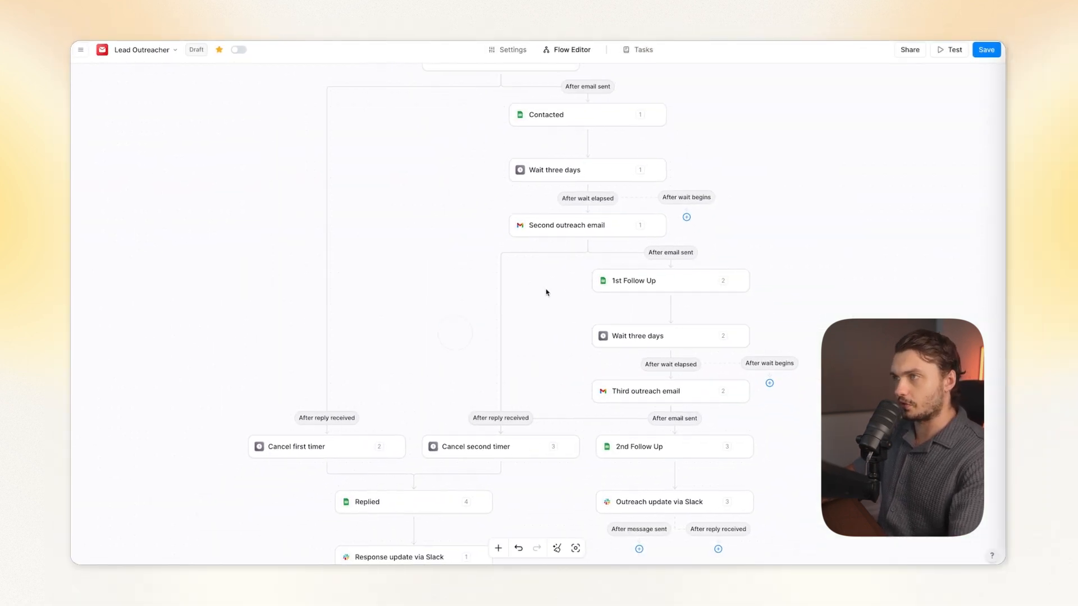
{"action": "left_click", "coordinate": [671, 280]}
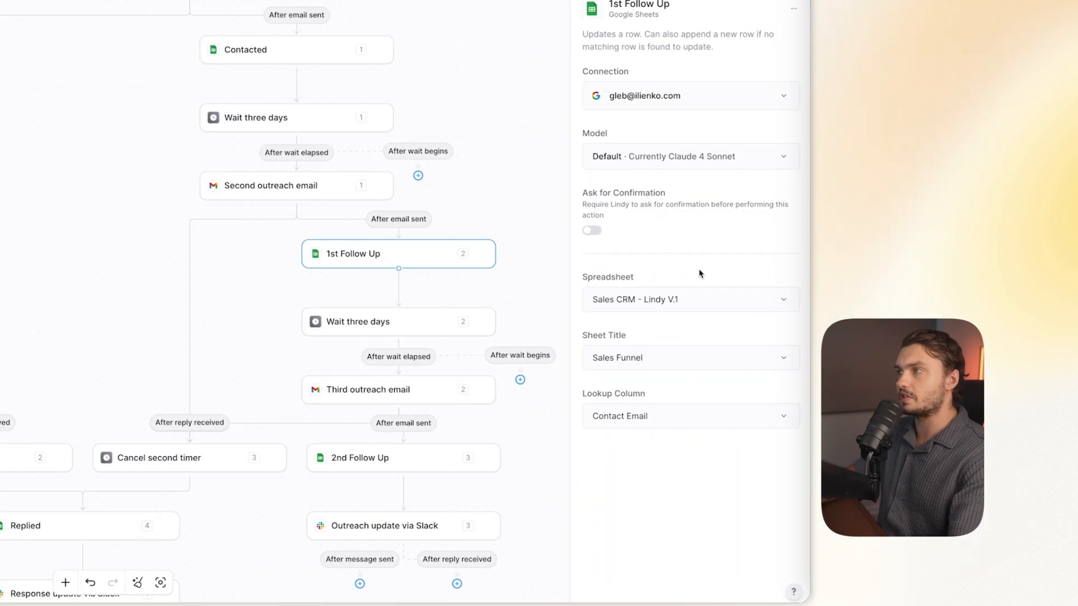
{"action": "scroll", "scroll_direction": "down", "scroll_amount": 3}
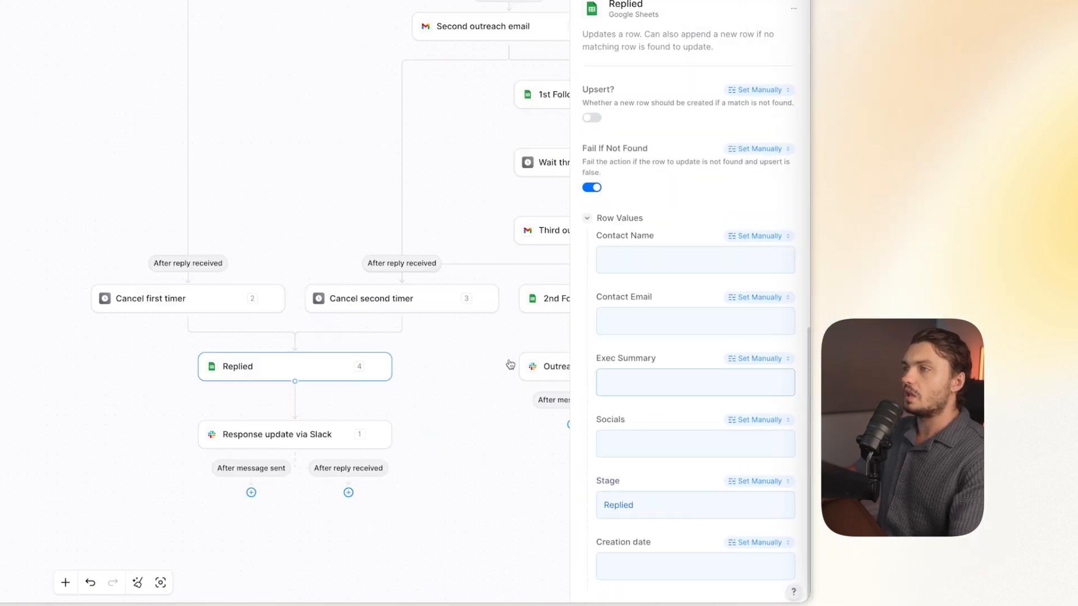
{"action": "left_click", "coordinate": [694, 504]}
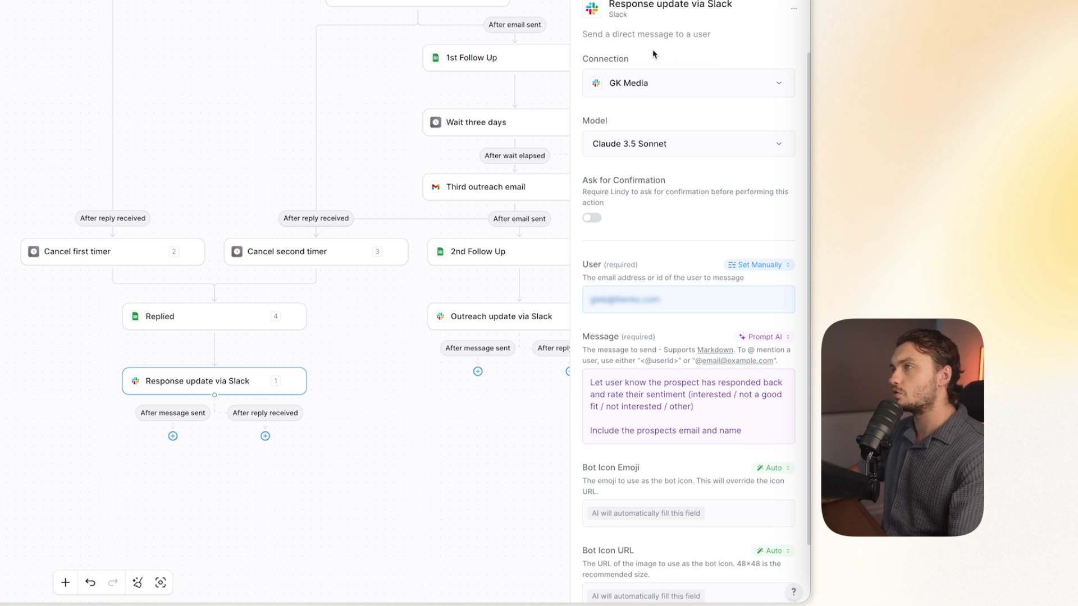
{"action": "left_click", "coordinate": [687, 299]}
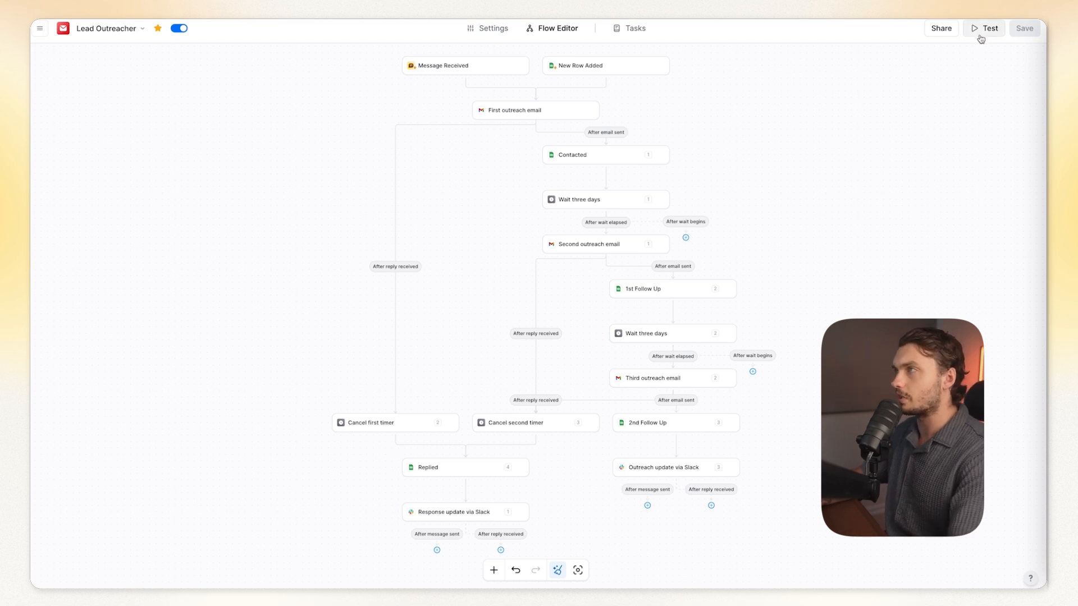
Run a test from a previous new-row event, review the email and sheet update, and skip the three-day wait
{"action": "left_click", "coordinate": [604, 65]}
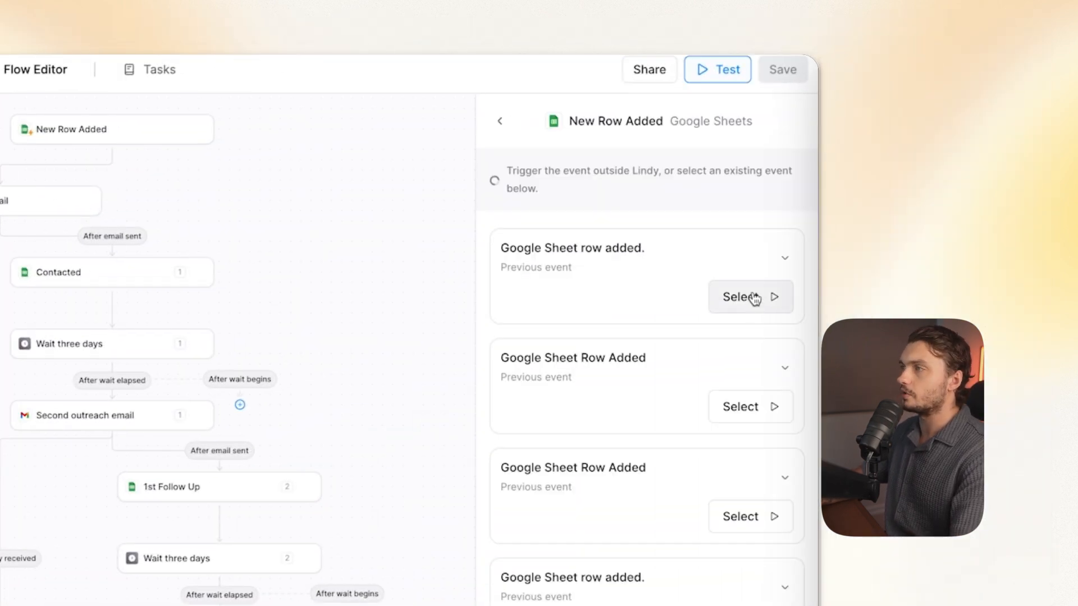
{"action": "left_click", "coordinate": [741, 296]}
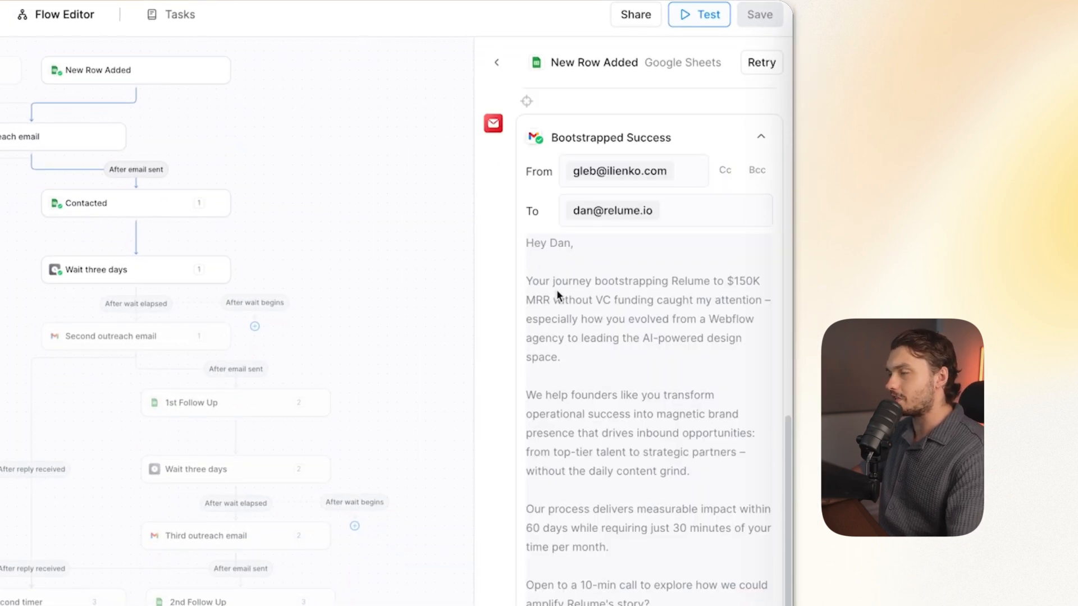
{"action": "scroll", "scroll_direction": "down", "scroll_amount": 3}
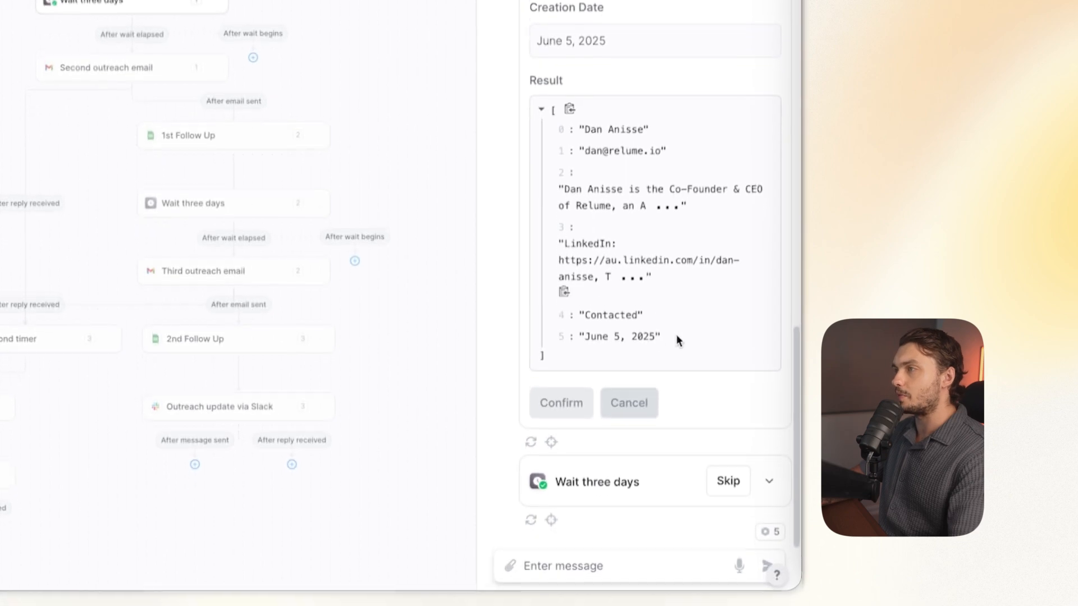
{"action": "scroll", "scroll_direction": "down", "scroll_amount": 3}
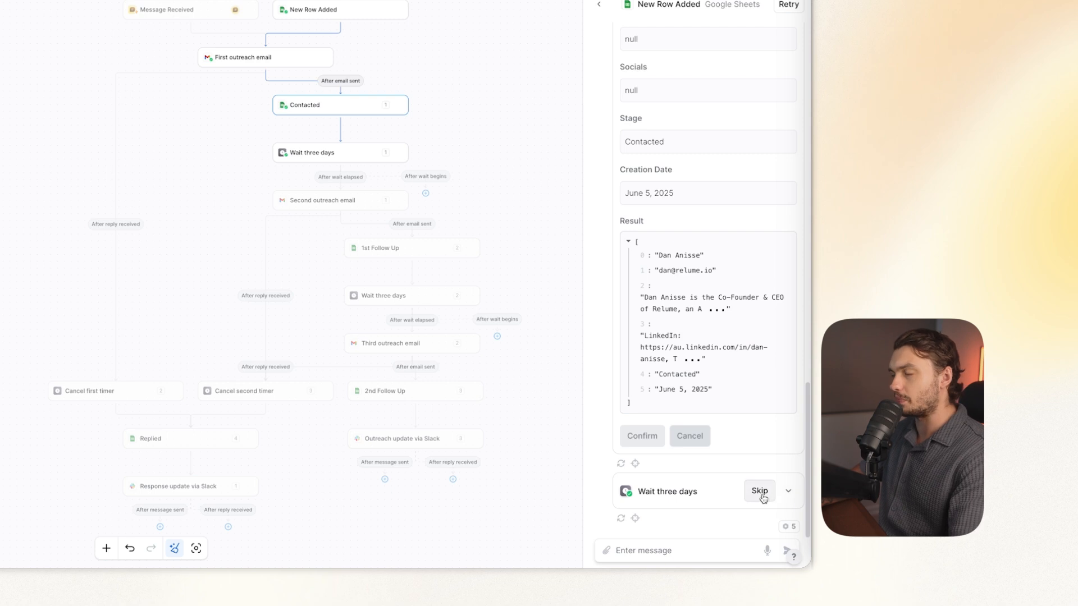
{"action": "left_click", "coordinate": [760, 491]}
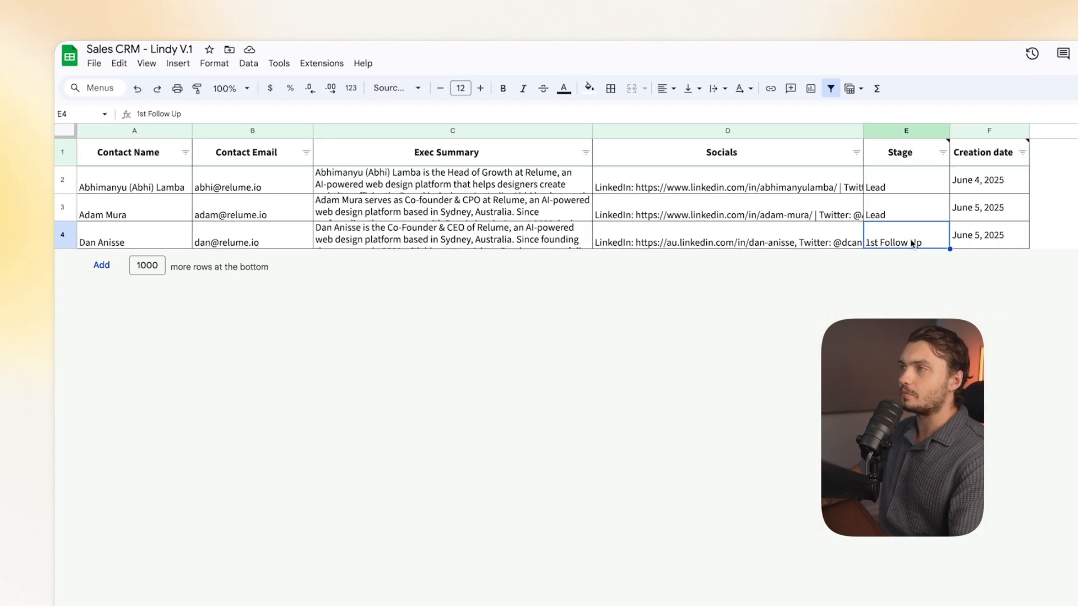
{"action": "mouse_move", "coordinate": [586, 446]}
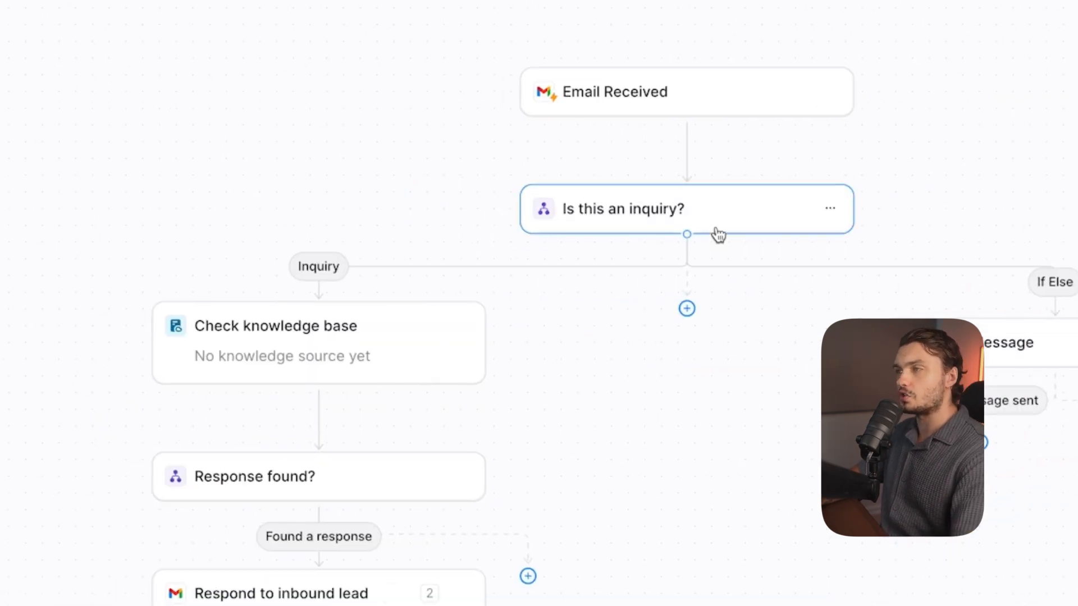
Inspect the 'Is this an inquiry?' and Condition branch settings, then select the Negotiate agent step
{"action": "left_click", "coordinate": [685, 209]}
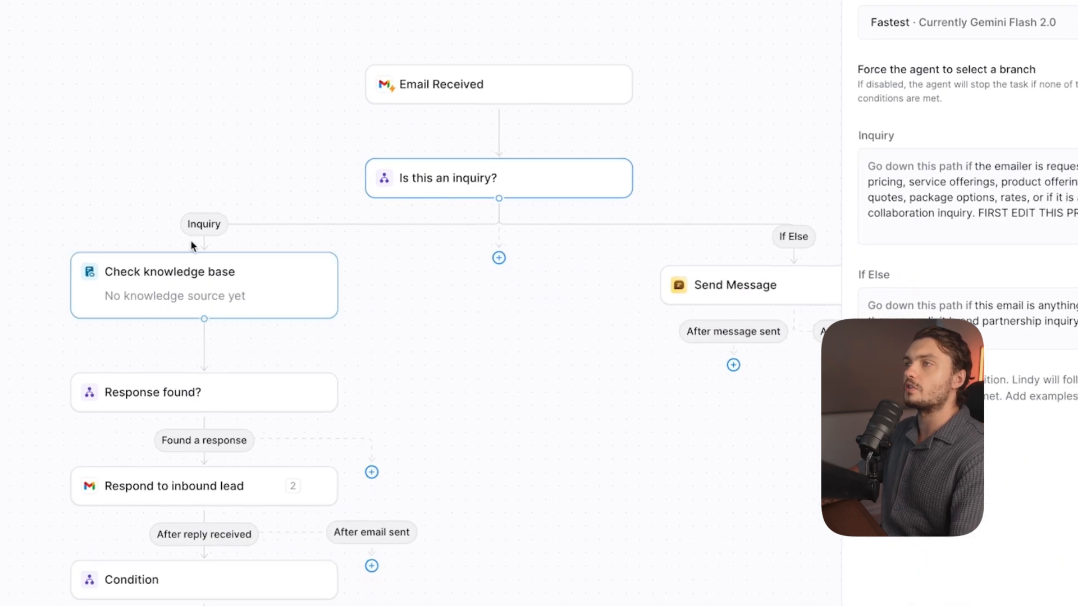
{"action": "mouse_move", "coordinate": [314, 142]}
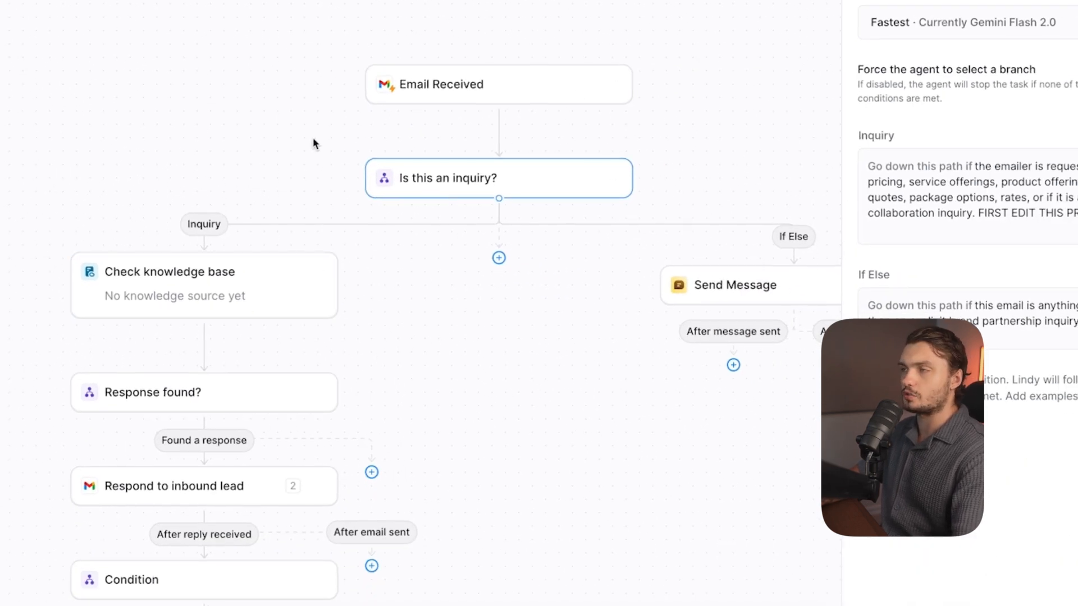
{"action": "mouse_move", "coordinate": [528, 200]}
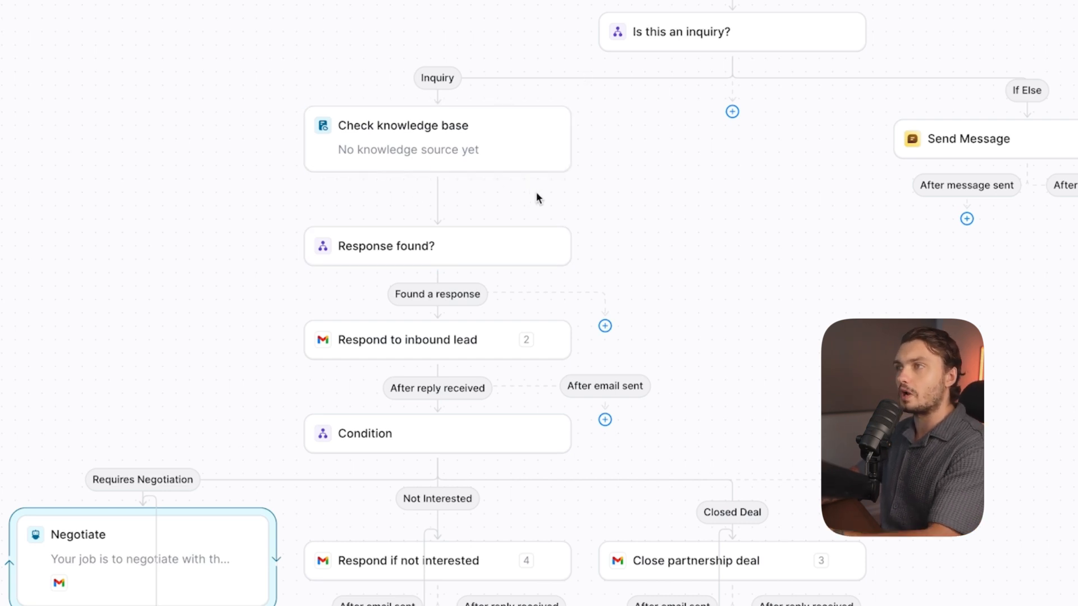
{"action": "scroll", "scroll_direction": "down", "scroll_amount": 3}
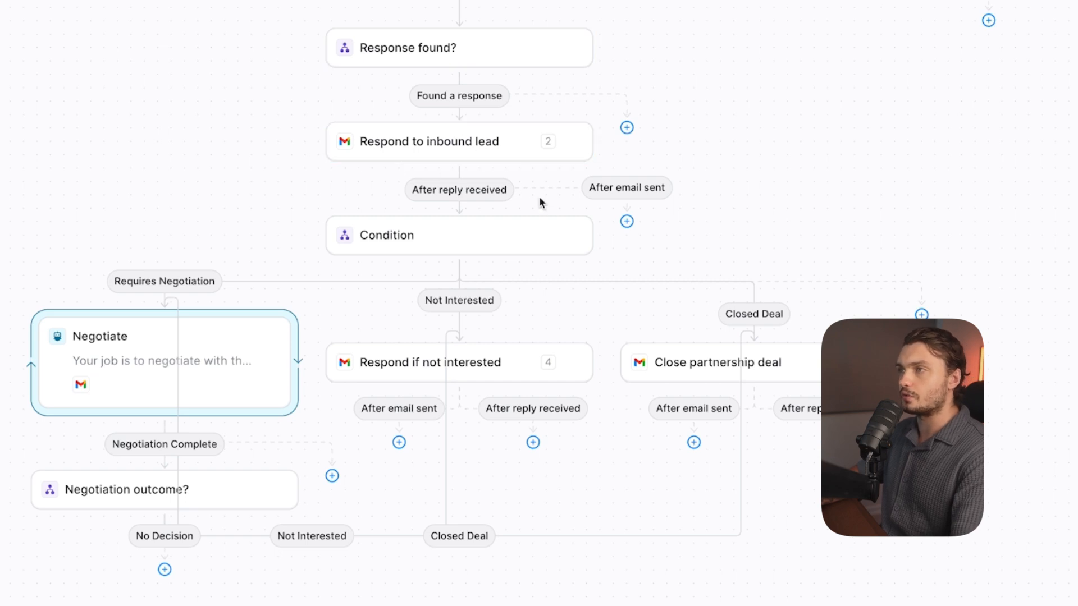
{"action": "mouse_move", "coordinate": [590, 343]}
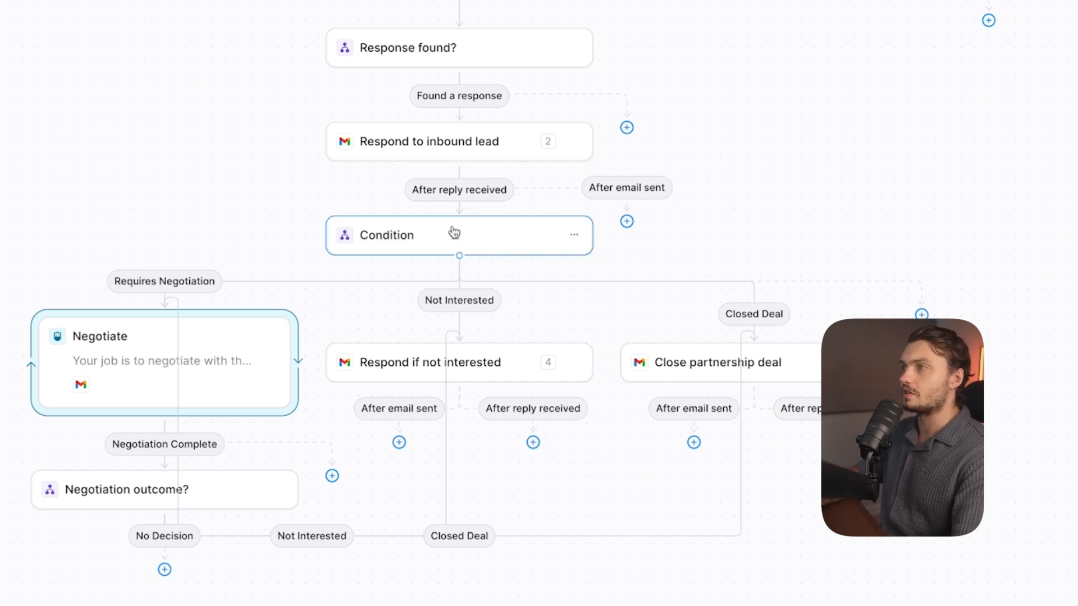
{"action": "left_click", "coordinate": [429, 363]}
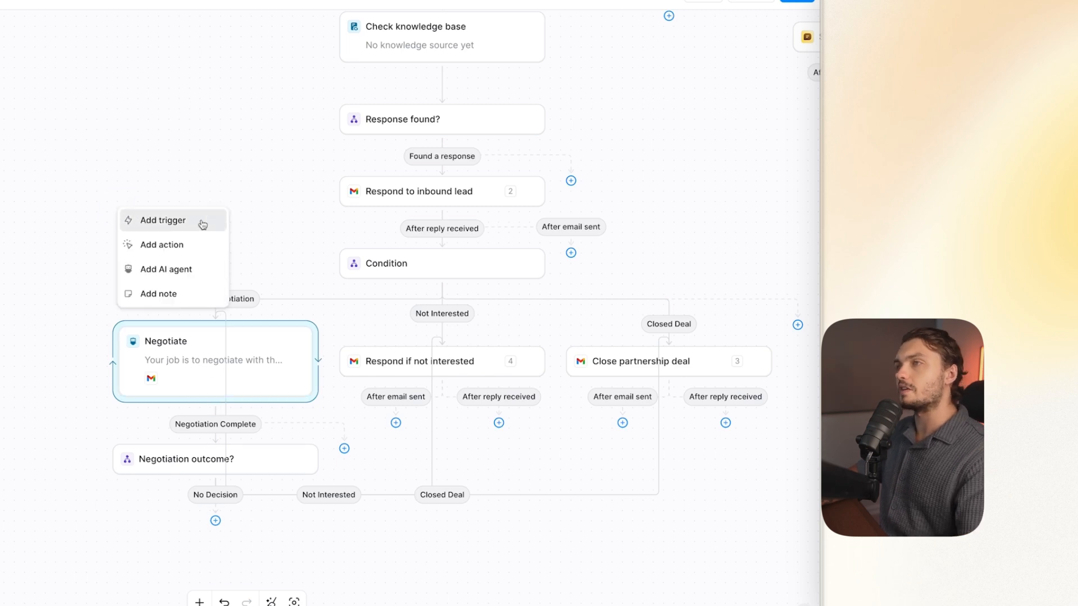
{"action": "mouse_move", "coordinate": [179, 269]}
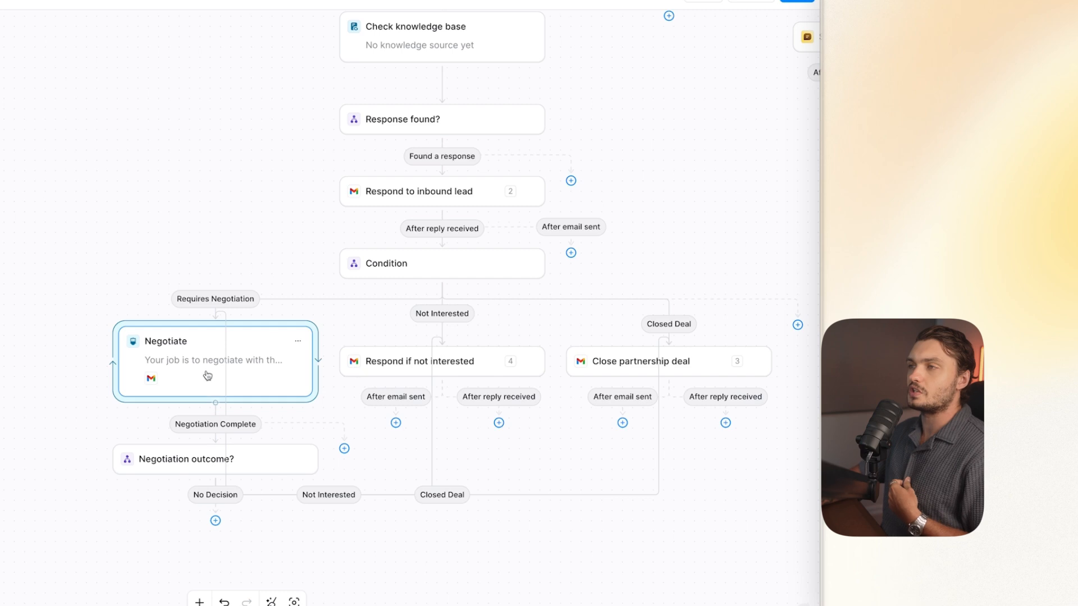
{"action": "left_click", "coordinate": [215, 361]}
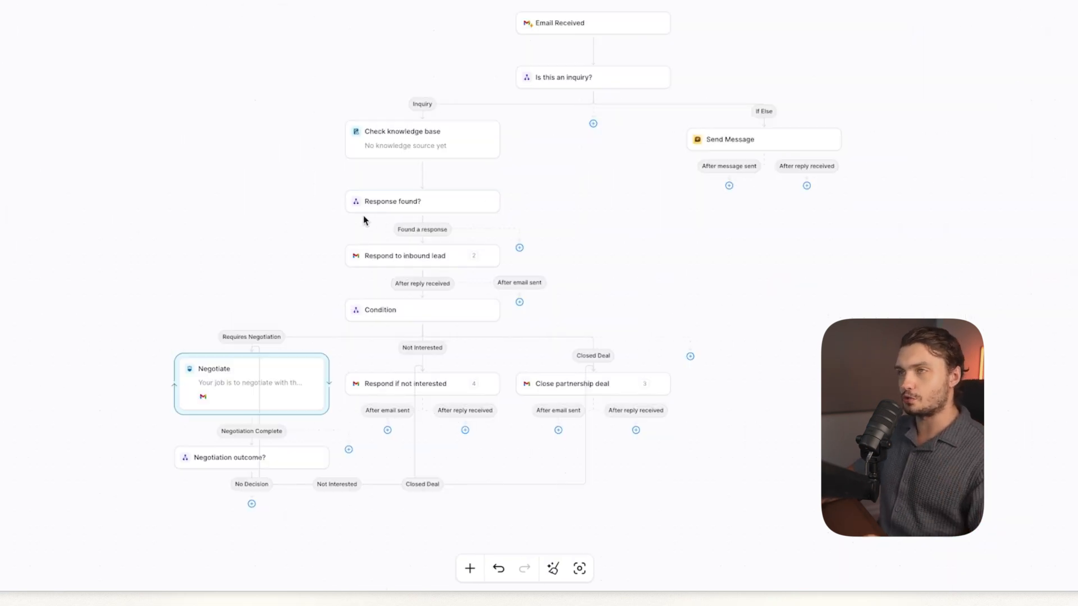
{"action": "left_click", "coordinate": [422, 139]}
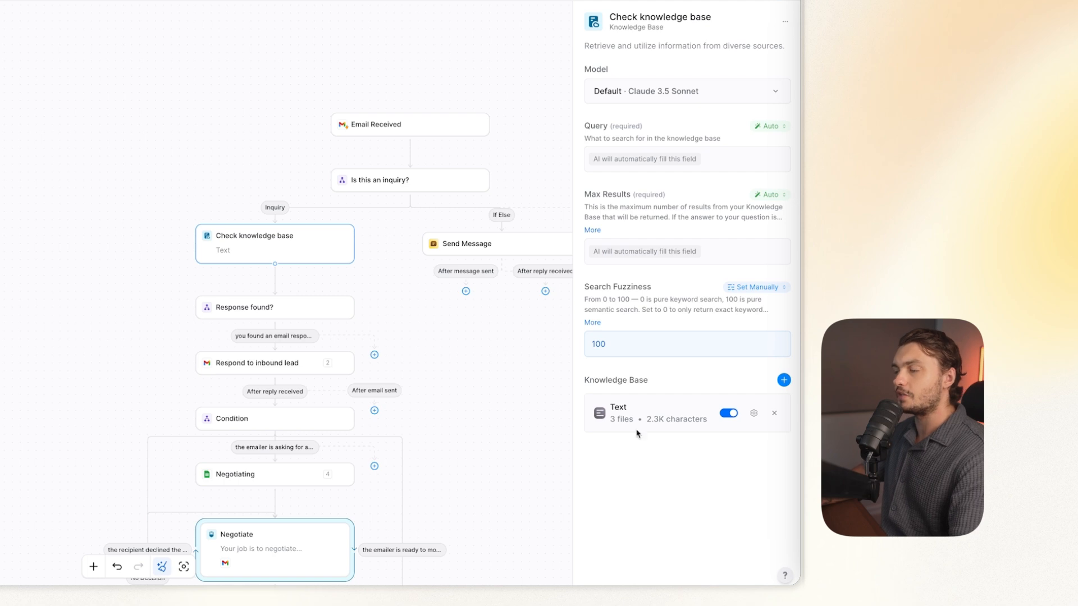
{"action": "mouse_move", "coordinate": [754, 412]}
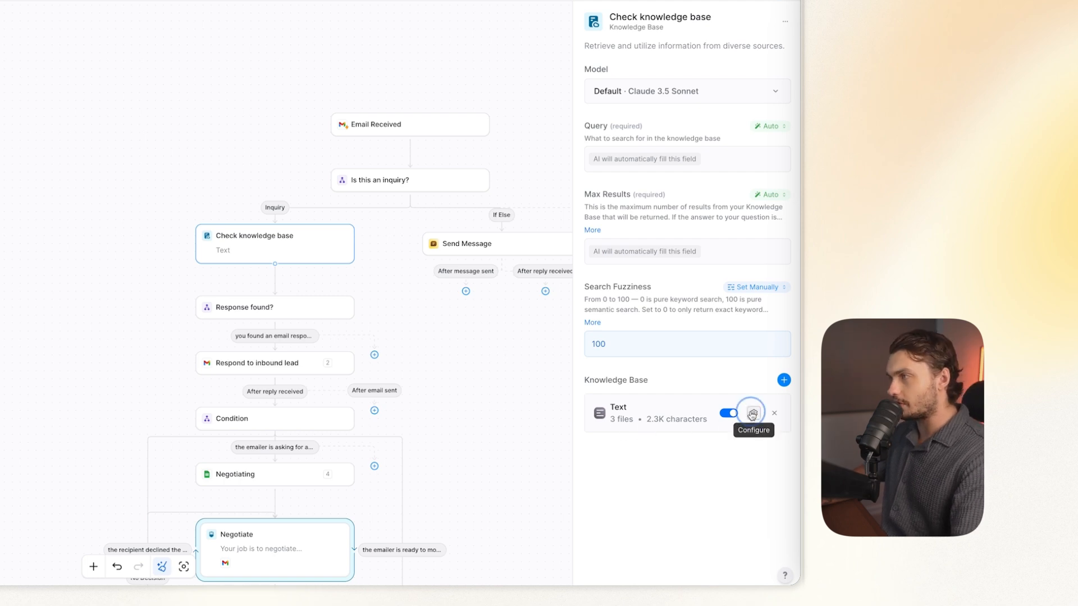
{"action": "left_click", "coordinate": [751, 412]}
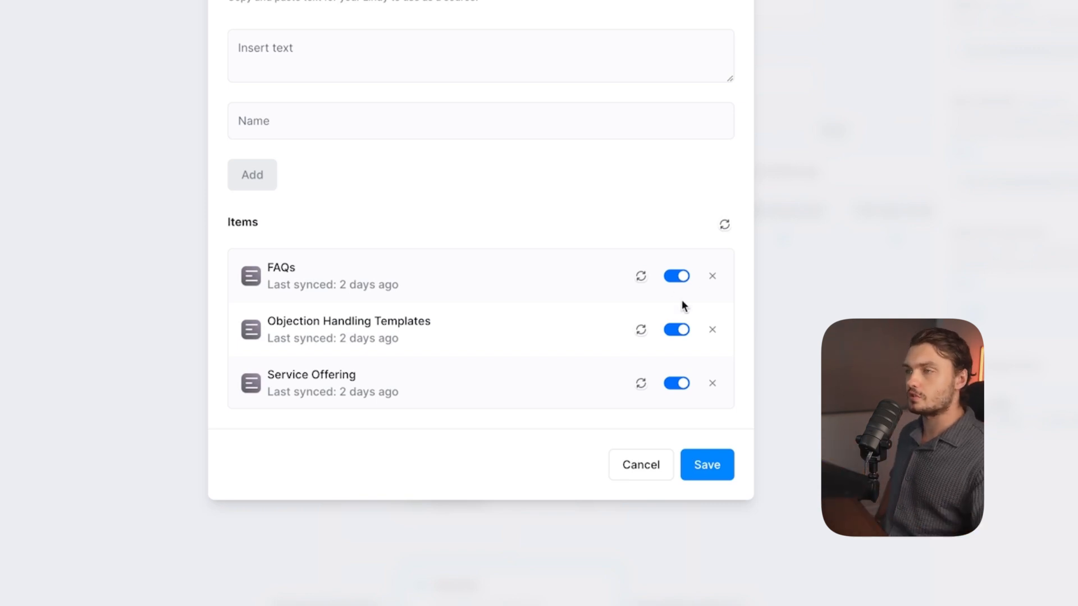
{"action": "mouse_move", "coordinate": [425, 354]}
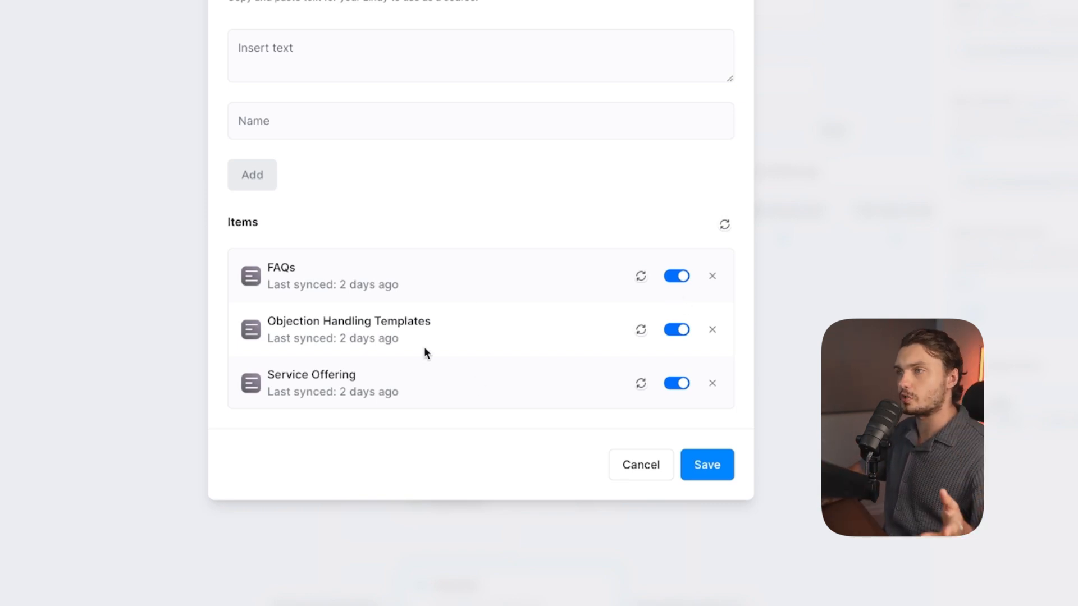
{"action": "mouse_move", "coordinate": [314, 253]}
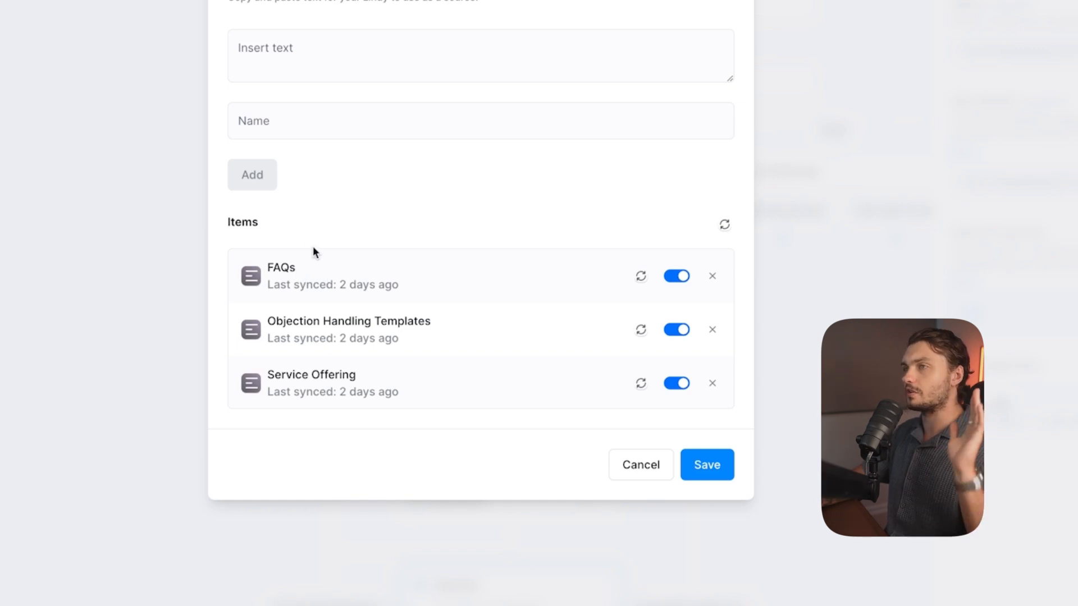
{"action": "mouse_move", "coordinate": [271, 329]}
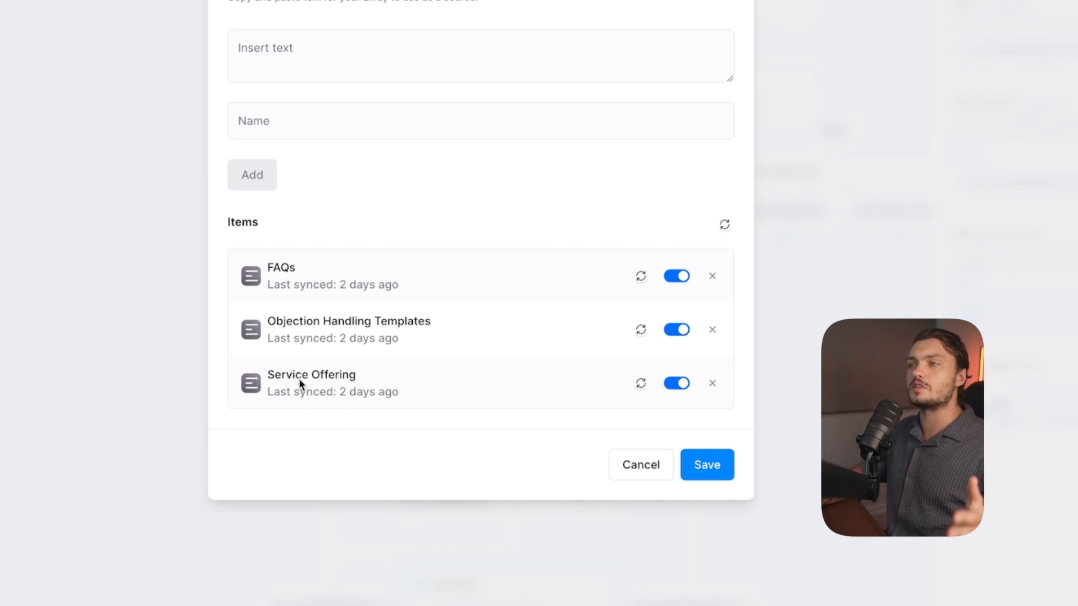
Cancel the knowledge base dialog and inspect the knowledge base check and Negotiating stage update steps
{"action": "left_click", "coordinate": [639, 465]}
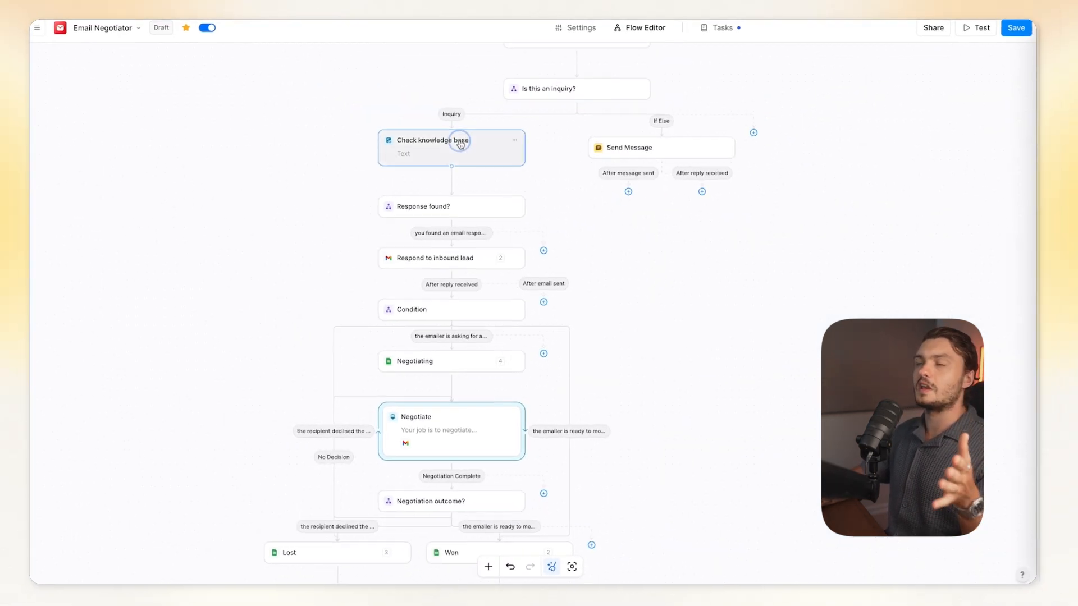
{"action": "left_click", "coordinate": [433, 140]}
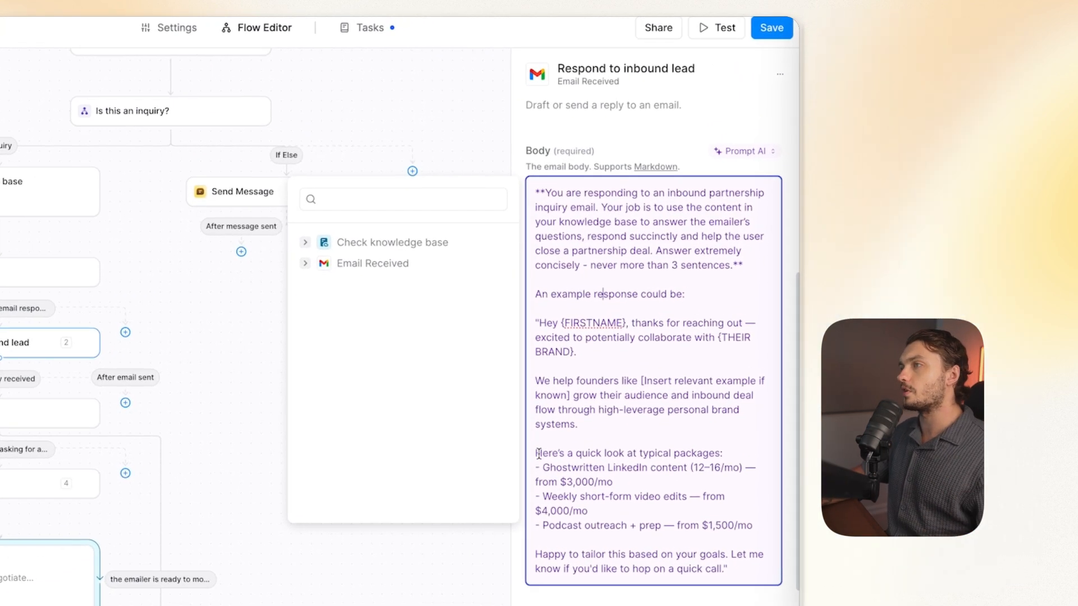
{"action": "left_click_drag", "start_coordinate": [538, 452], "coordinate": [753, 526]}
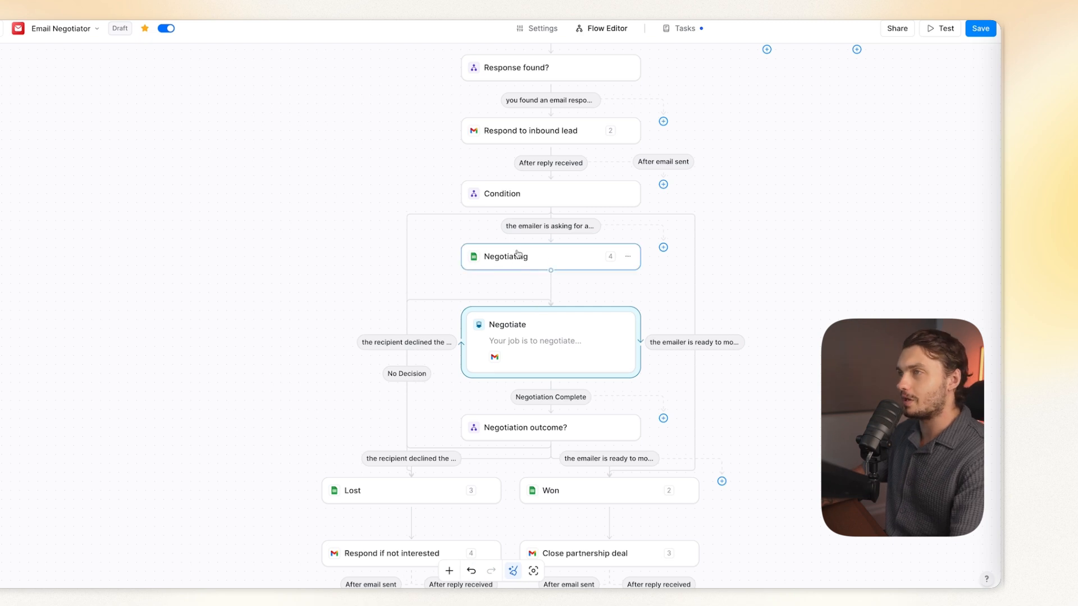
{"action": "left_click", "coordinate": [550, 194]}
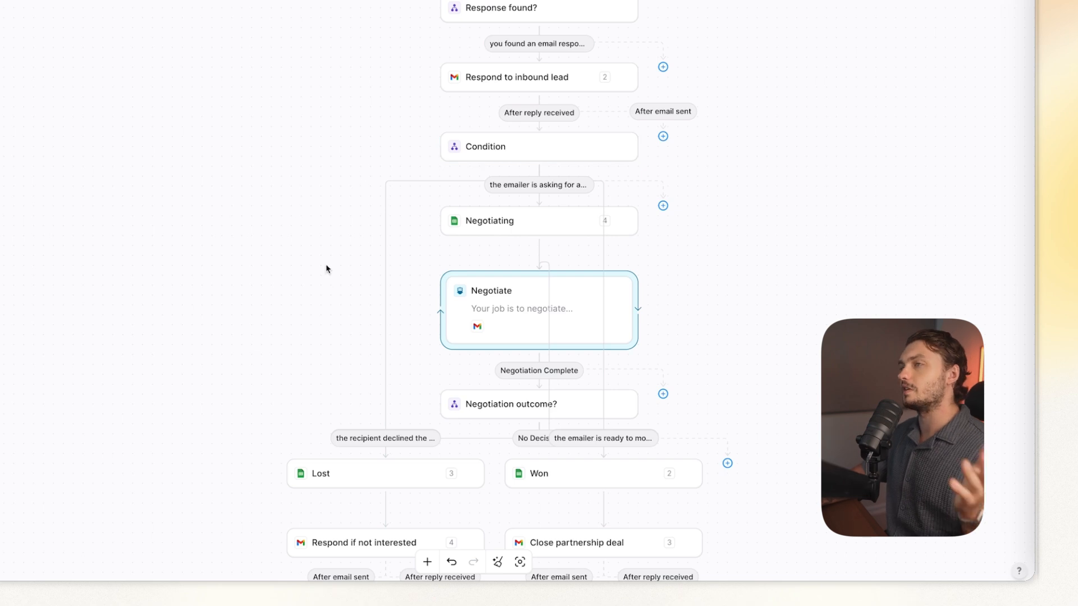
Review the Negotiate agent's instructions and the Close partnership deal email body, then go to the run history
{"action": "scroll", "scroll_direction": "down", "scroll_amount": 3}
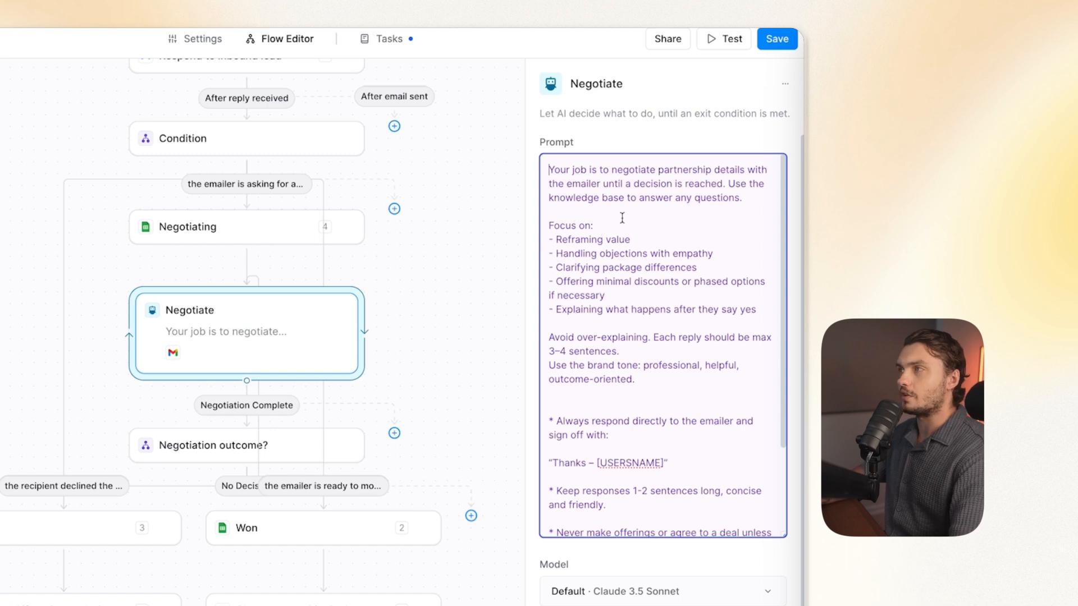
{"action": "double_click", "coordinate": [605, 239]}
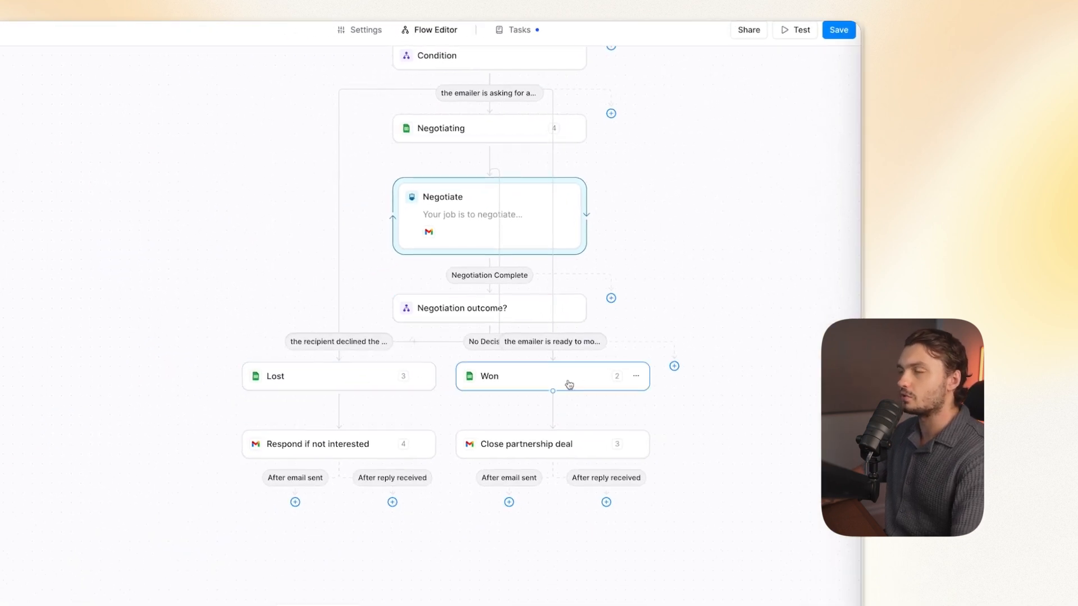
{"action": "left_click", "coordinate": [552, 376]}
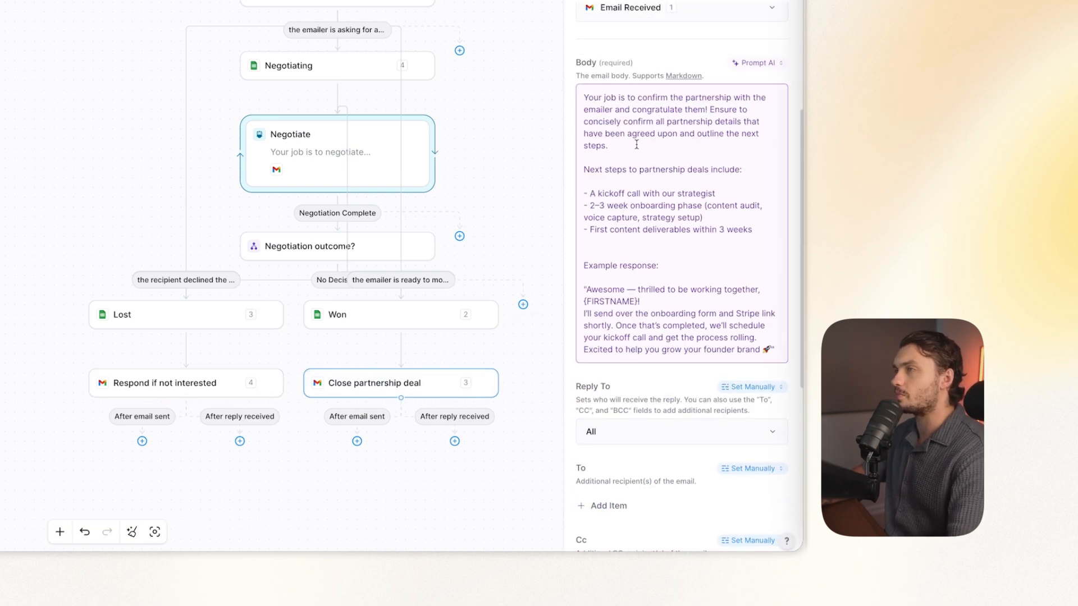
{"action": "left_click", "coordinate": [186, 383]}
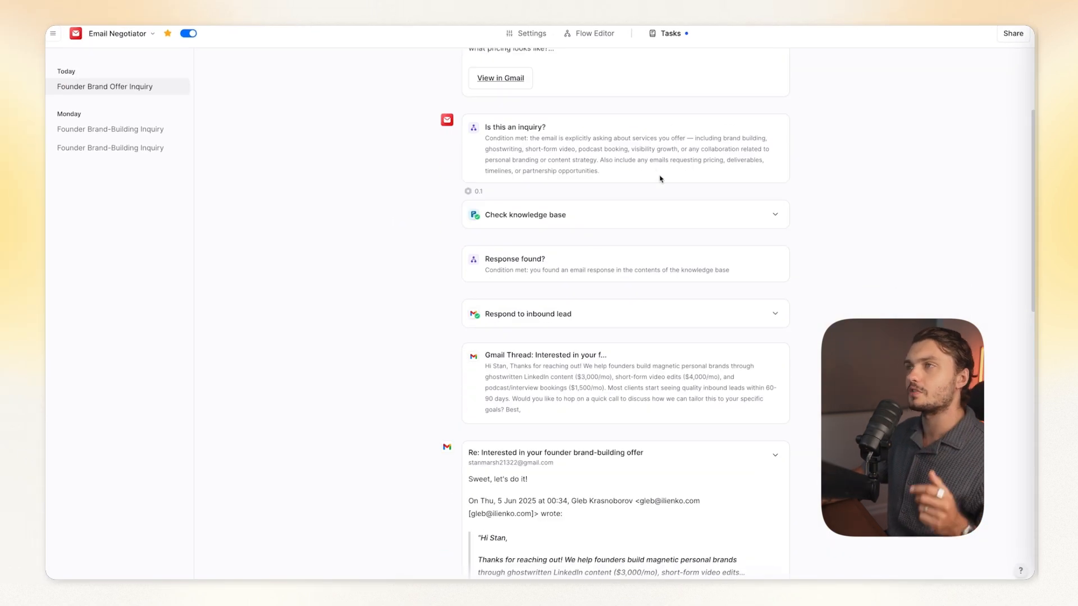
{"action": "mouse_move", "coordinate": [609, 201]}
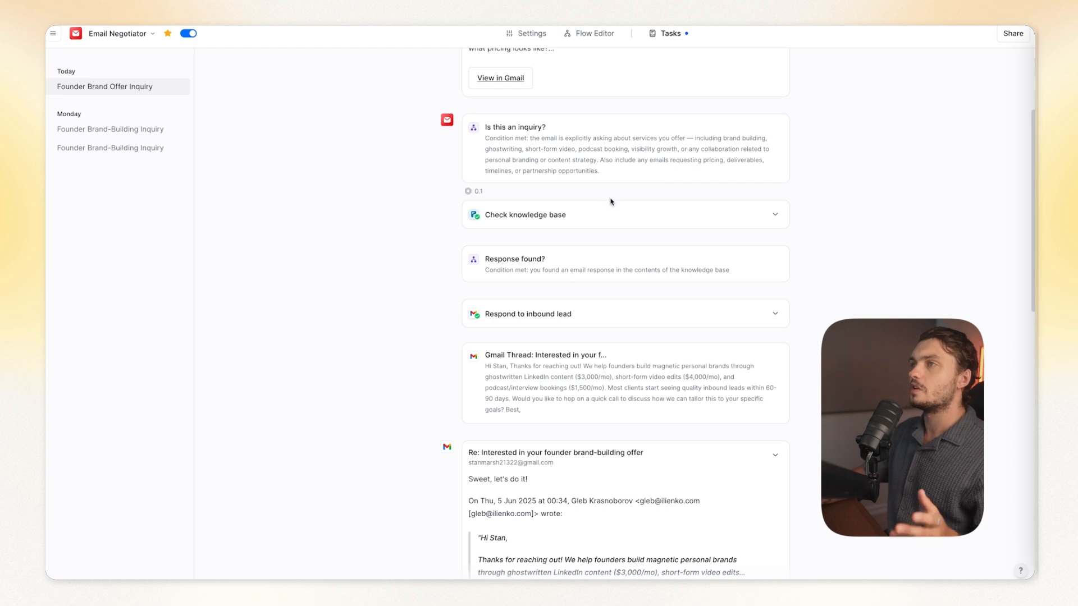
Expand the Respond to inbound lead run and read down to the Won step setting stage Closed - Won
{"action": "left_click", "coordinate": [525, 214]}
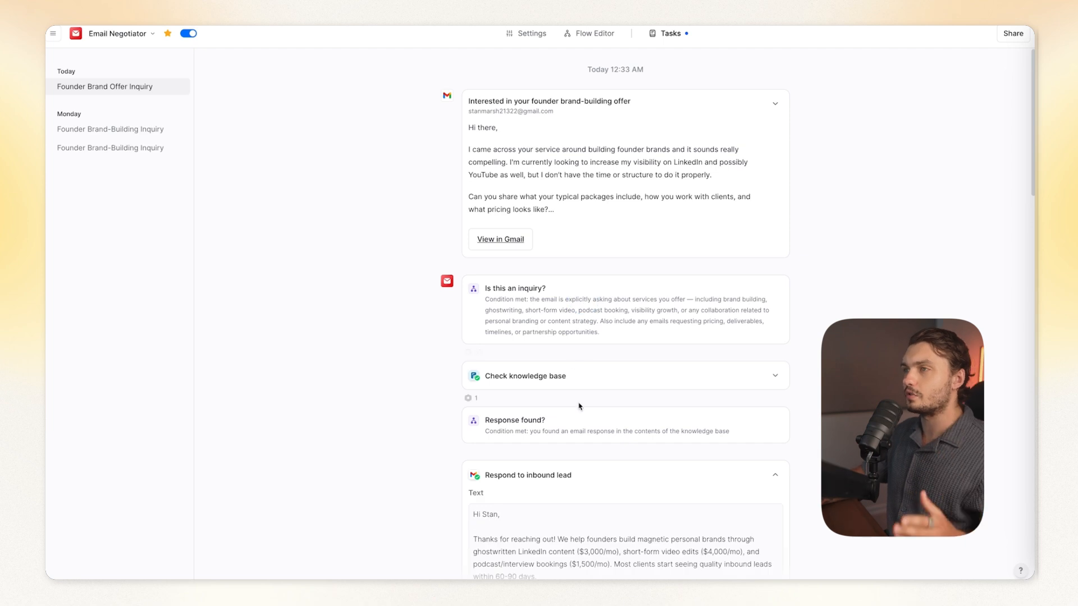
{"action": "scroll", "scroll_direction": "down", "scroll_amount": 3}
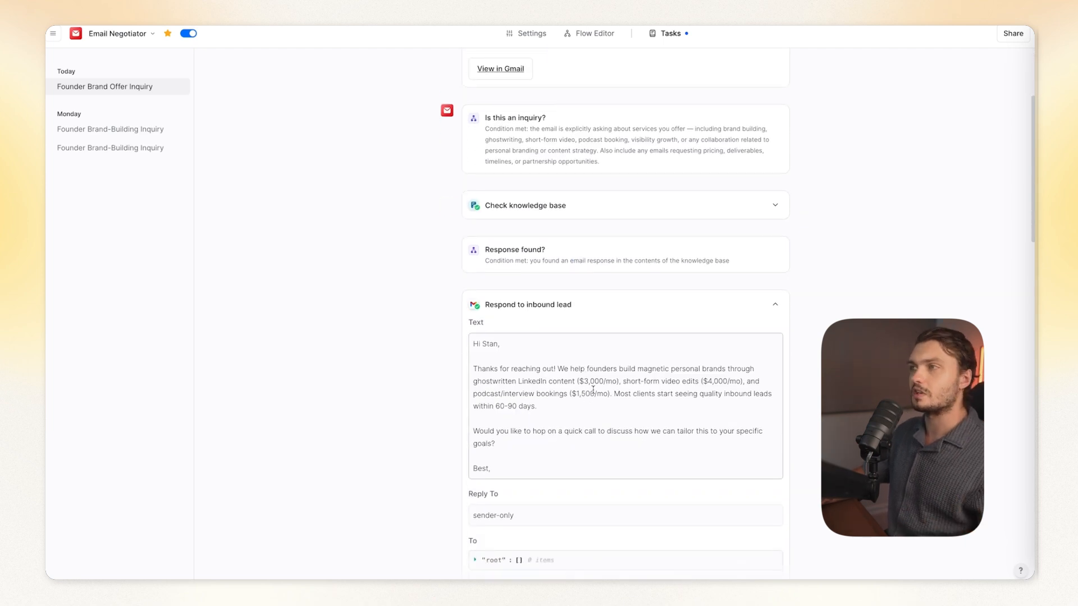
{"action": "scroll", "scroll_direction": "down", "scroll_amount": 3}
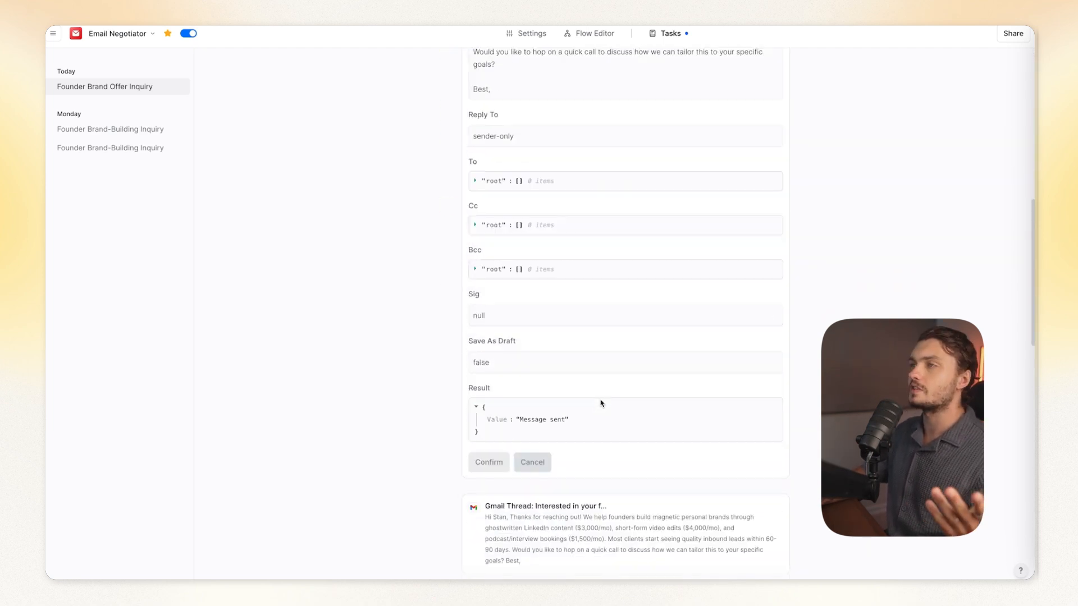
{"action": "scroll", "scroll_direction": "down", "scroll_amount": 3}
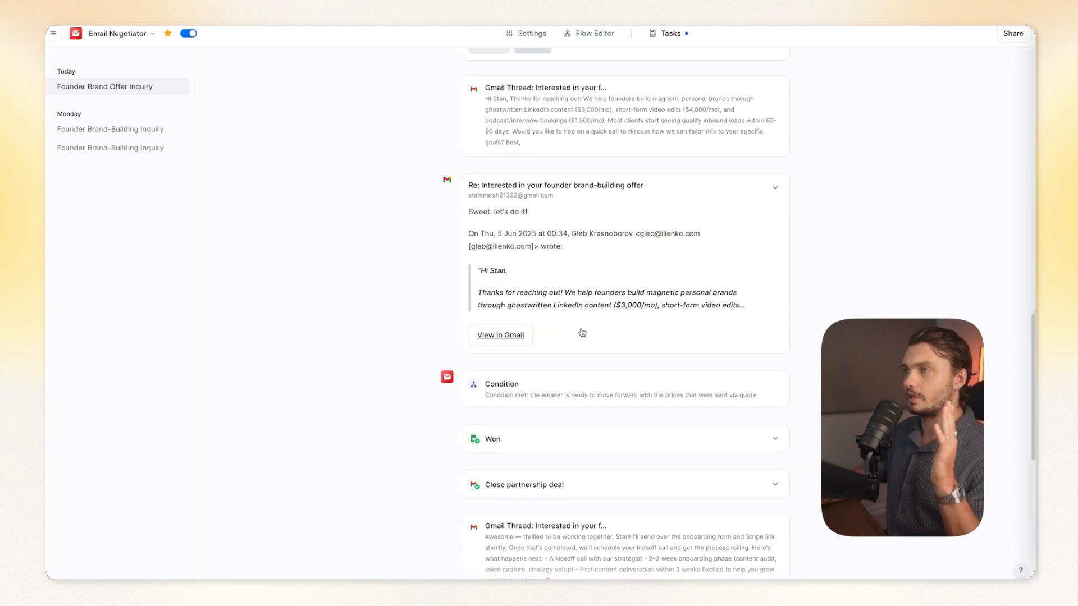
{"action": "scroll", "scroll_direction": "down", "scroll_amount": 3}
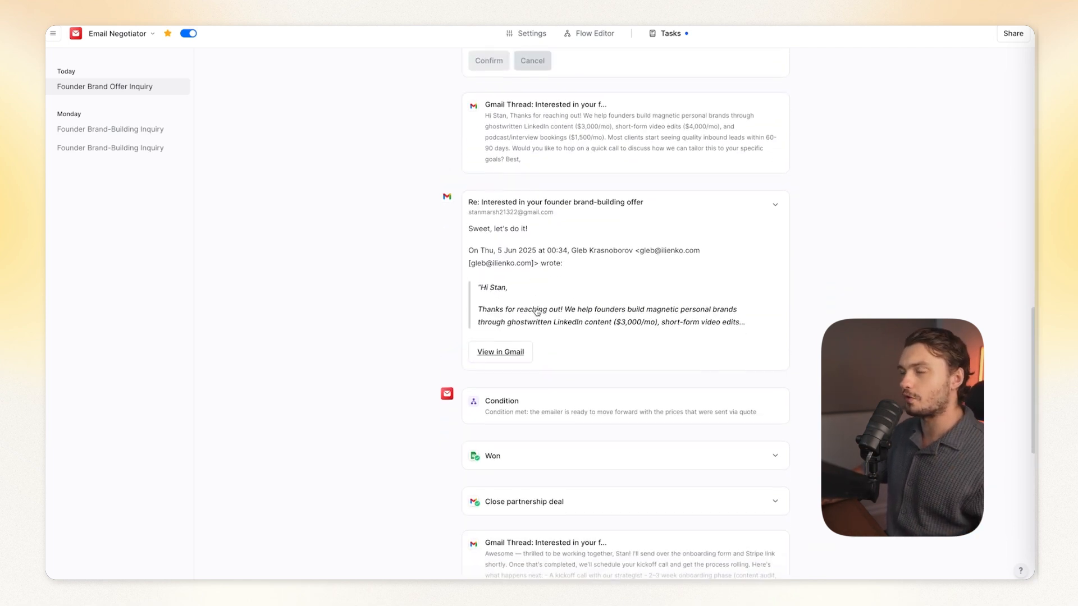
{"action": "scroll", "scroll_direction": "down", "scroll_amount": 3}
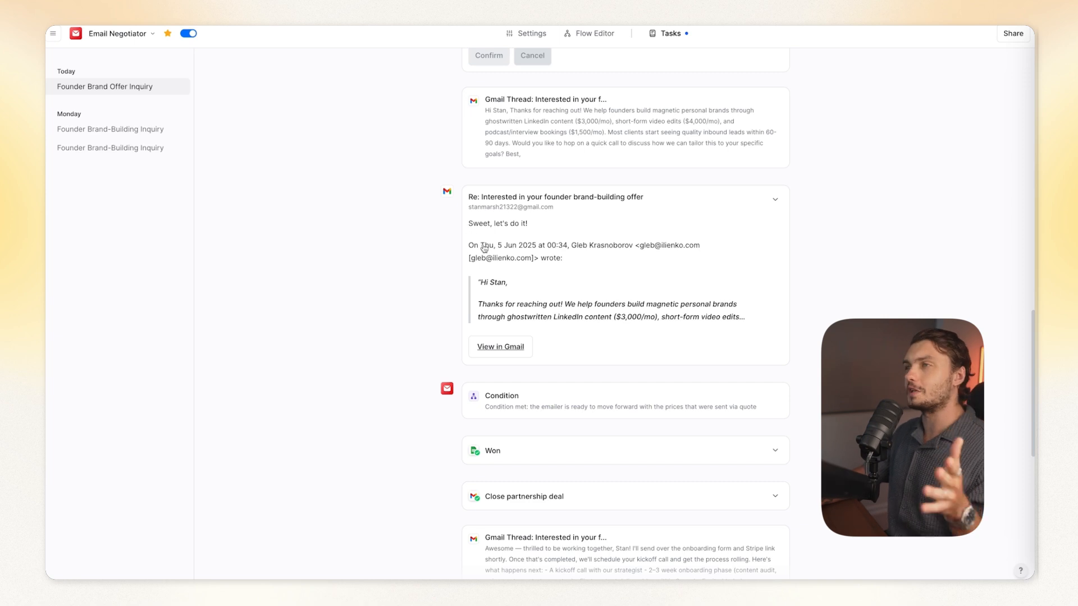
{"action": "scroll", "scroll_direction": "down", "scroll_amount": 3}
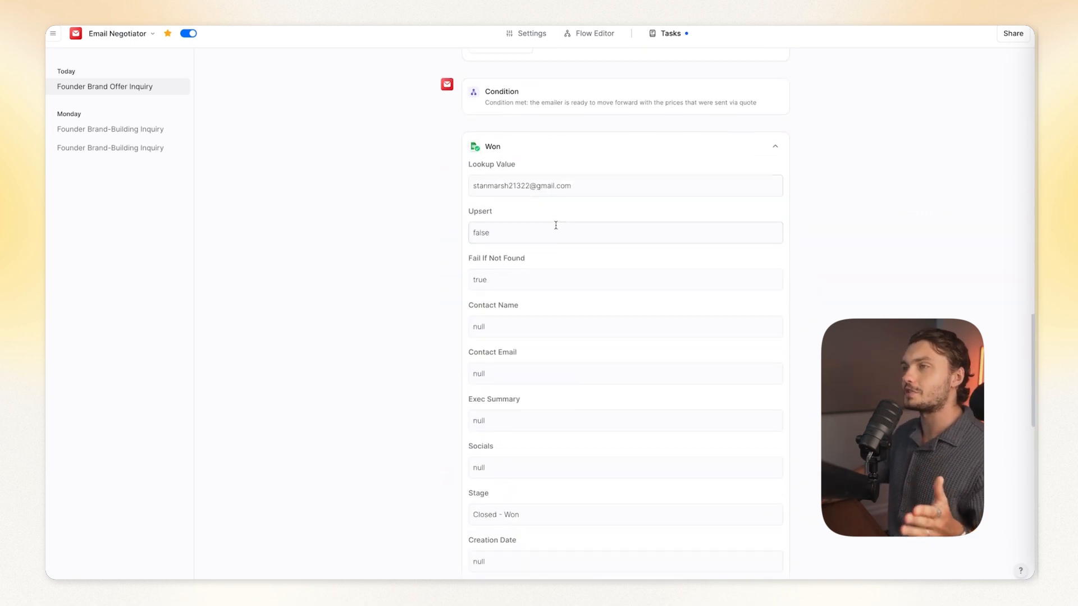
{"action": "scroll", "scroll_direction": "down", "scroll_amount": 3}
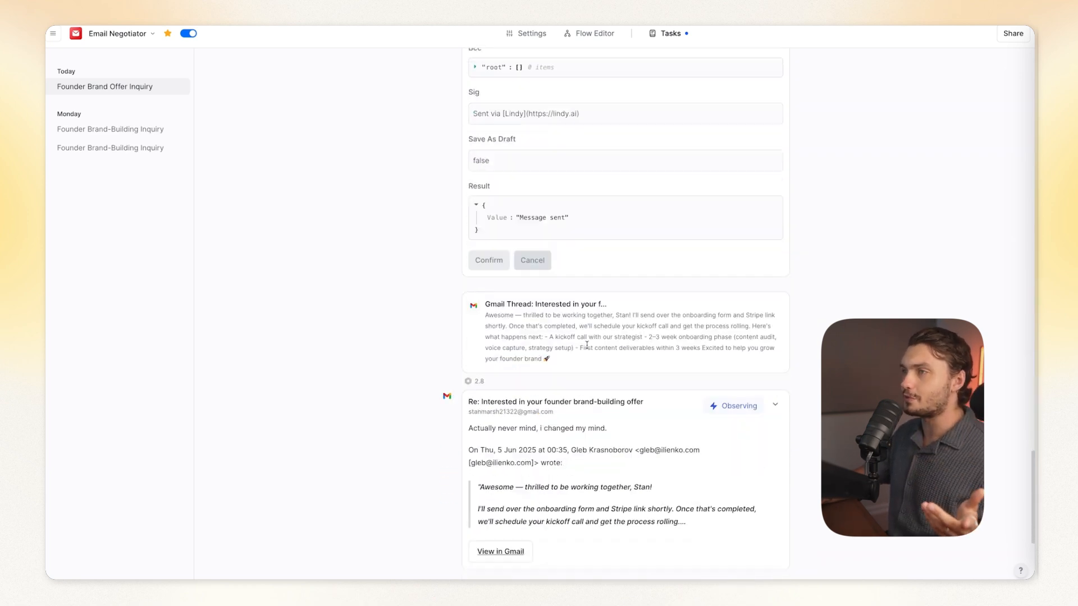
Read on to the Lost step recording Closed - Lost and the polite not-interested reply
{"action": "scroll", "scroll_direction": "down", "scroll_amount": 3}
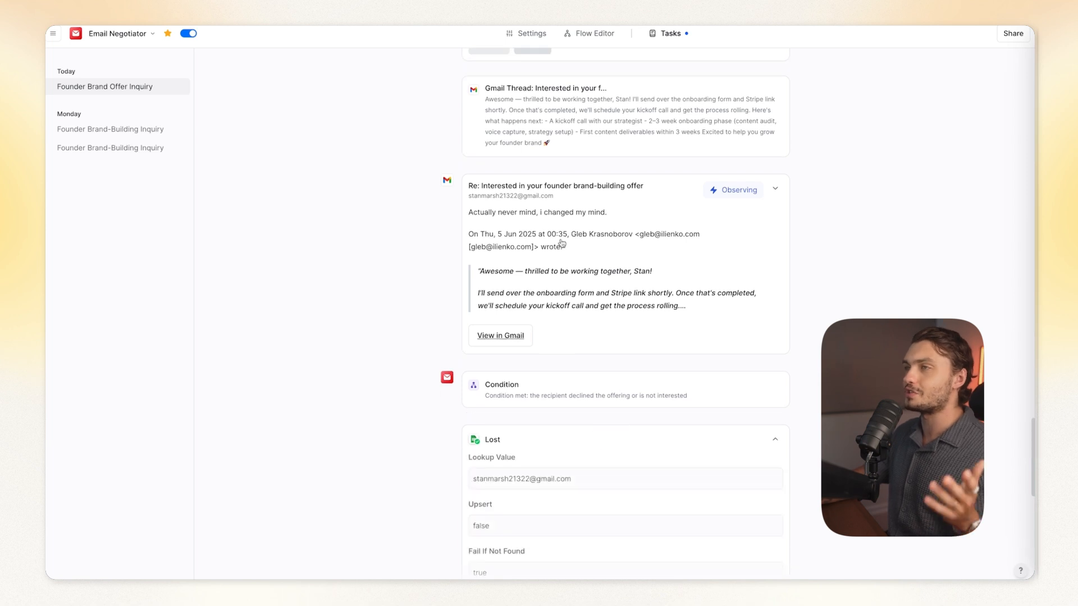
{"action": "scroll", "scroll_direction": "down", "scroll_amount": 3}
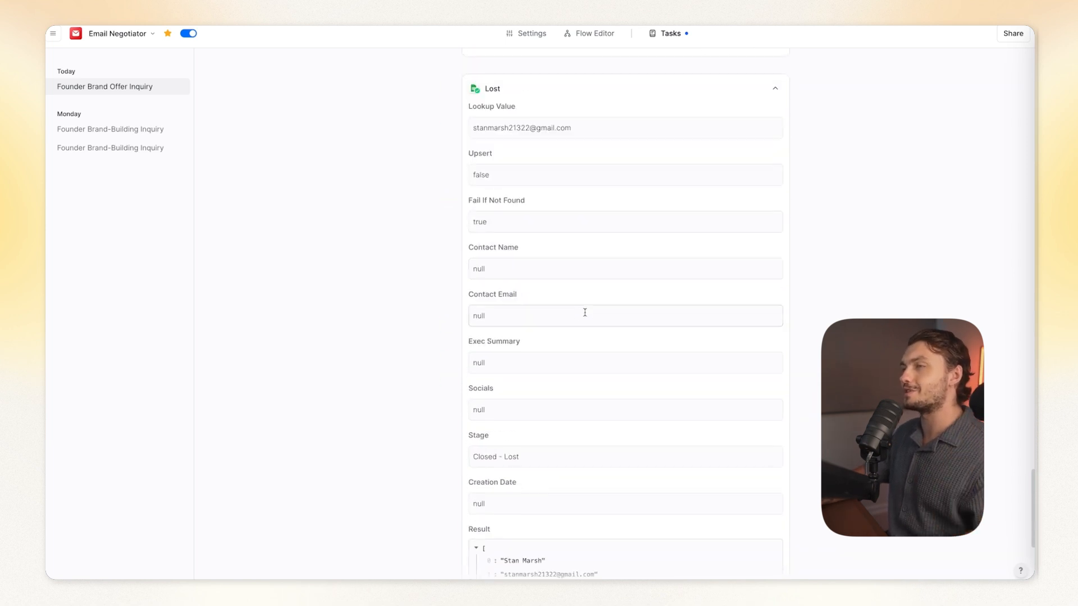
{"action": "scroll", "scroll_direction": "down", "scroll_amount": 3}
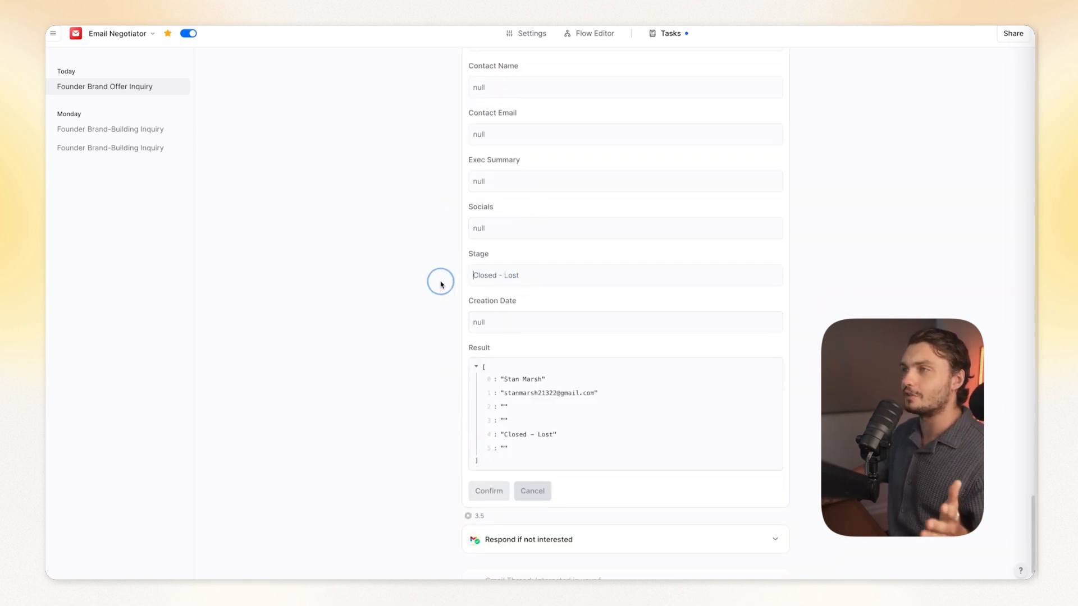
{"action": "scroll", "scroll_direction": "down", "scroll_amount": 3}
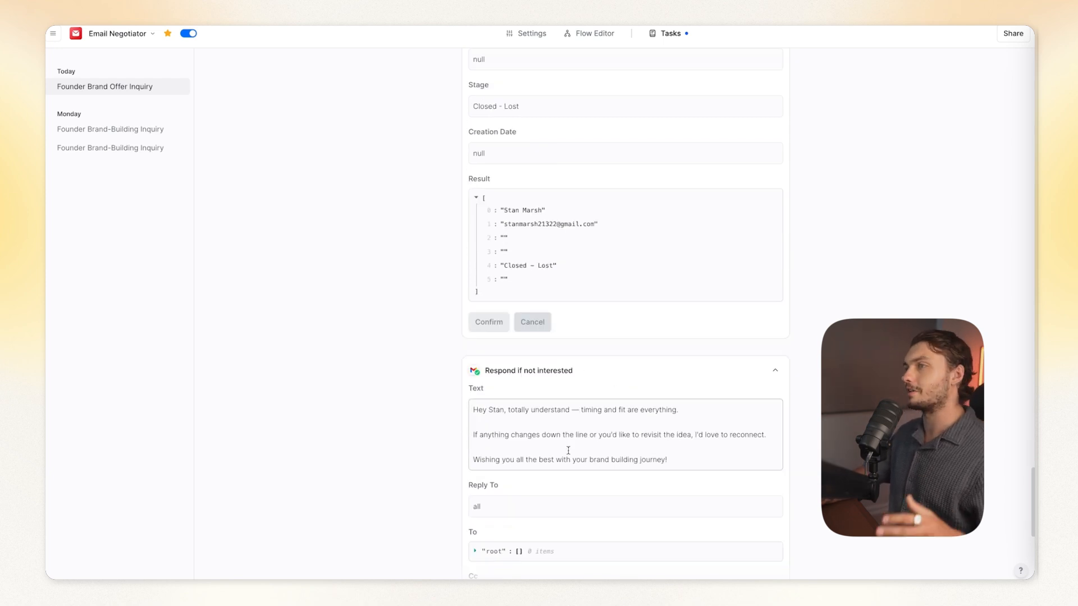
{"action": "scroll", "scroll_direction": "down", "scroll_amount": 3}
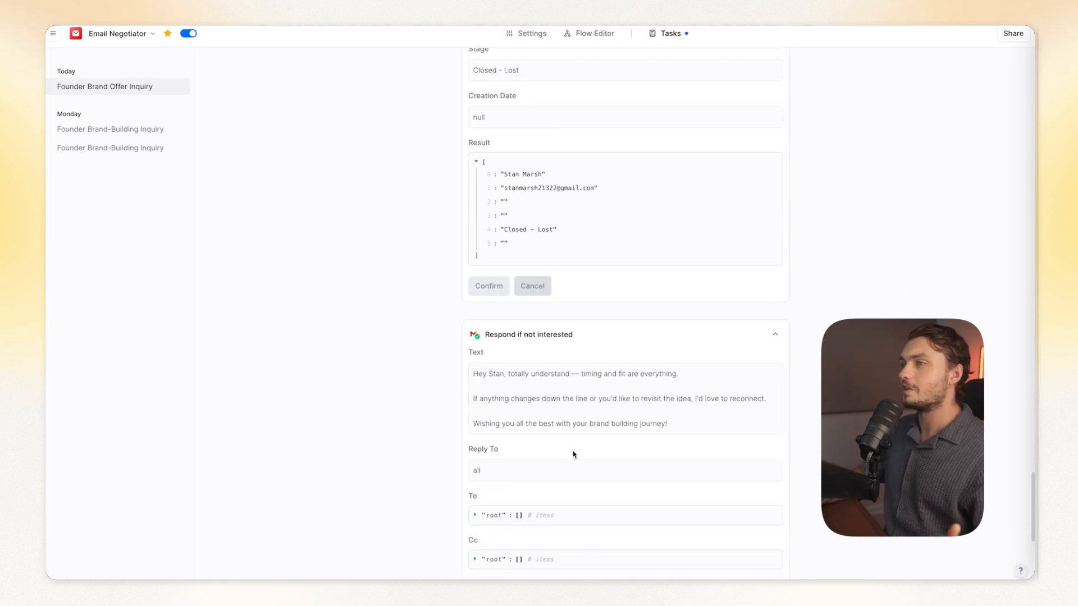